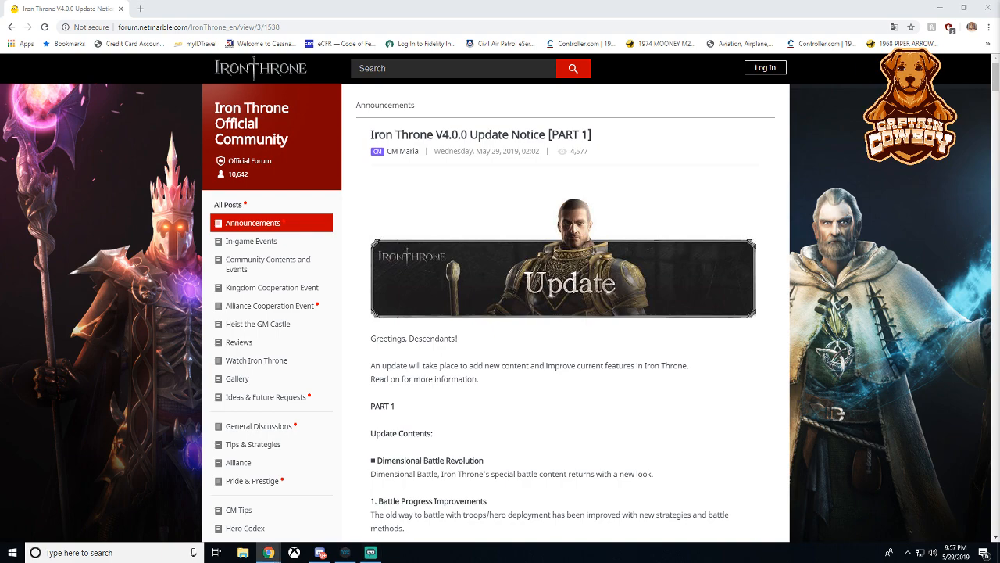
# - Scroll Part 1 of the V4.0.0 notice from its opening to the Troop Details screenshot
pyautogui.scroll(-3)
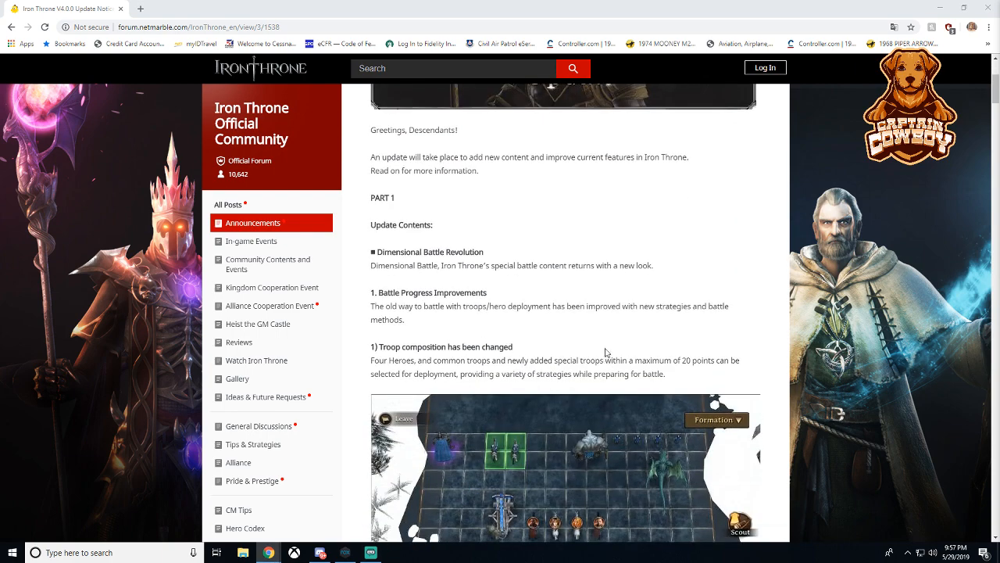
pyautogui.scroll(-3)
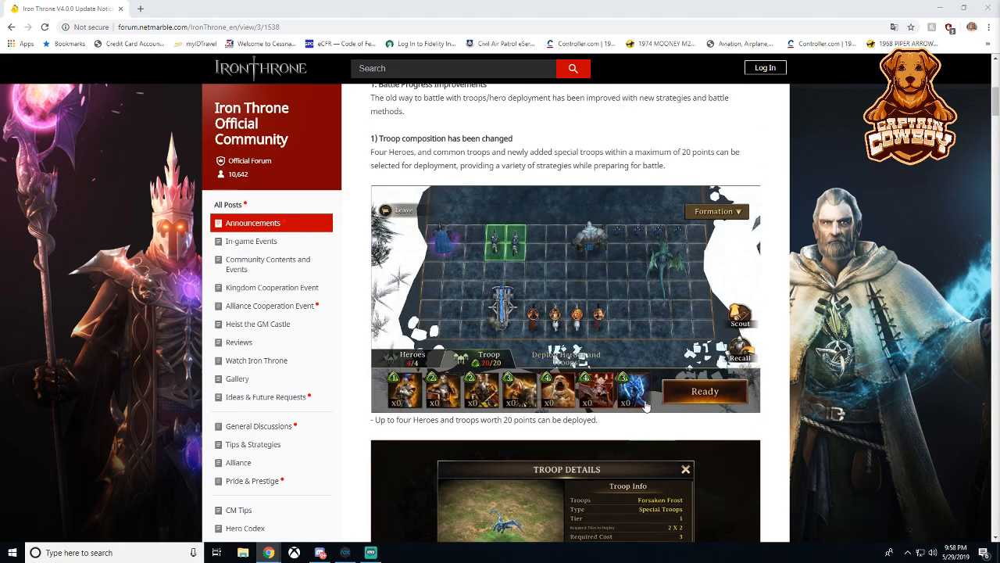
pyautogui.scroll(-3)
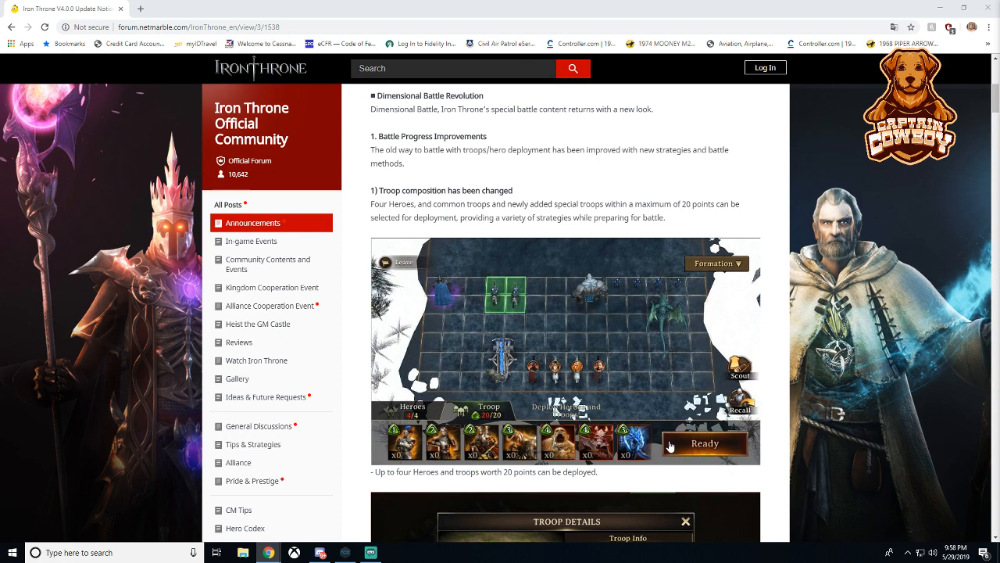
pyautogui.scroll(-3)
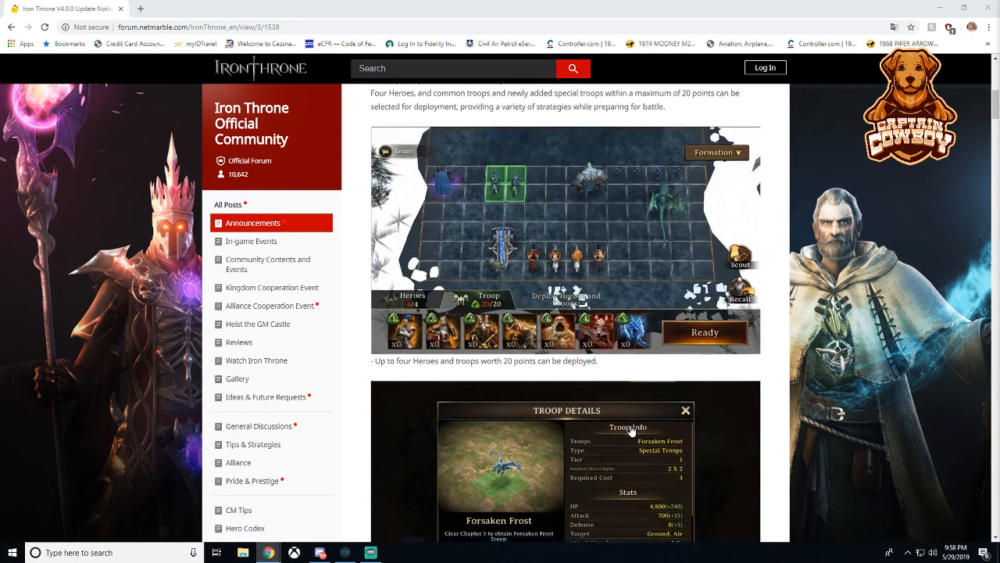
# - Scroll past battle rules, hero skills and mana research to the Challenge Mode removal screenshot
pyautogui.scroll(-3)
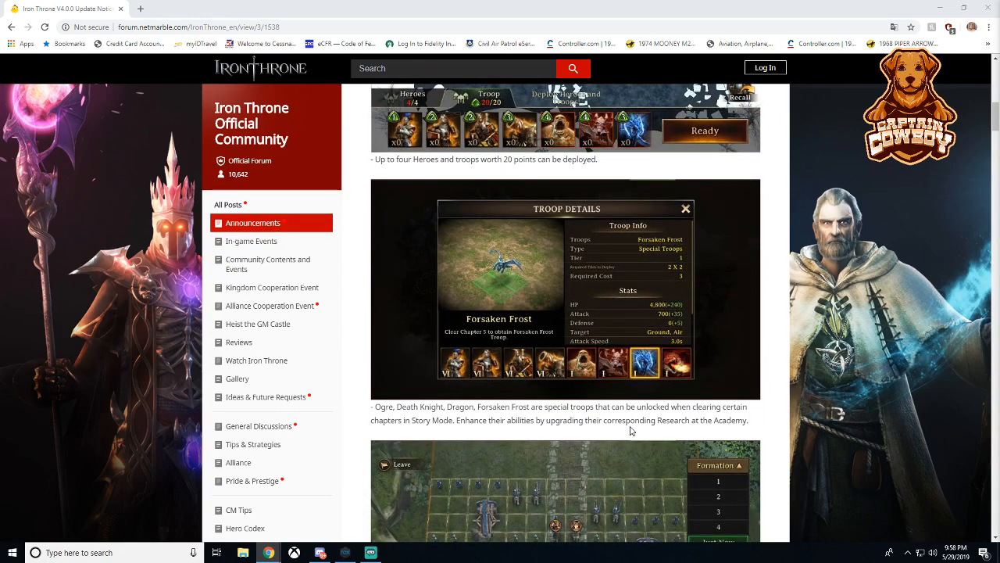
pyautogui.scroll(-3)
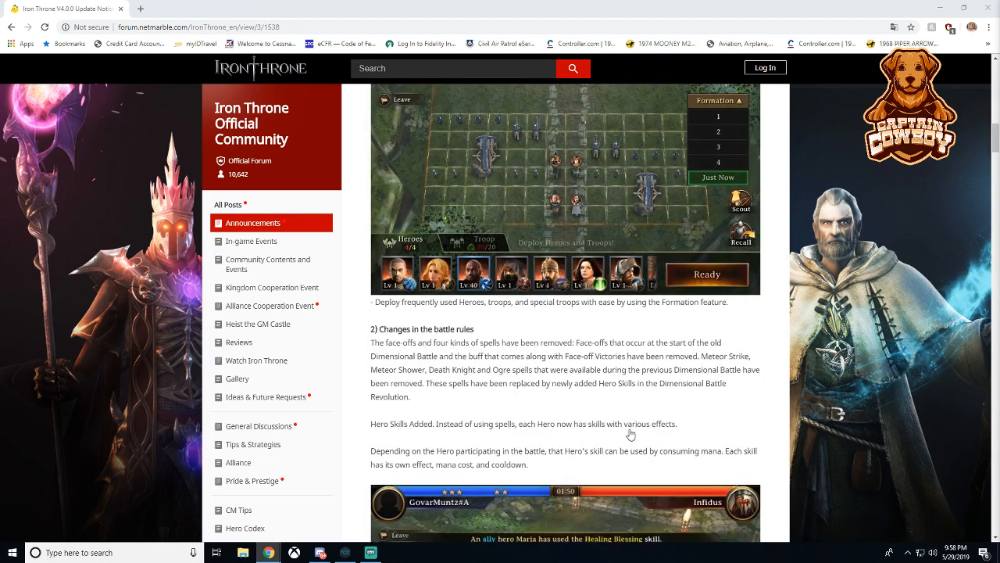
pyautogui.scroll(-3)
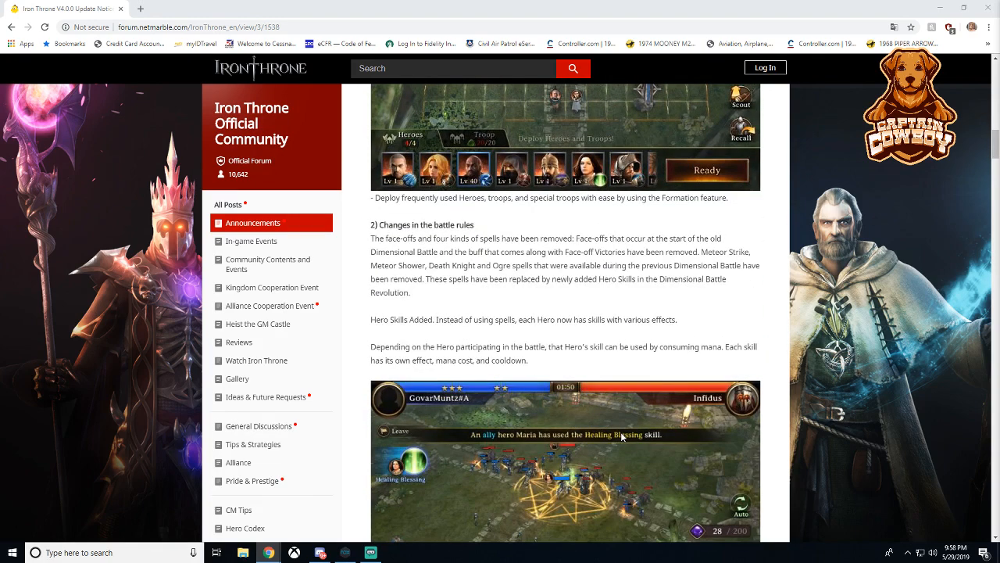
pyautogui.scroll(-3)
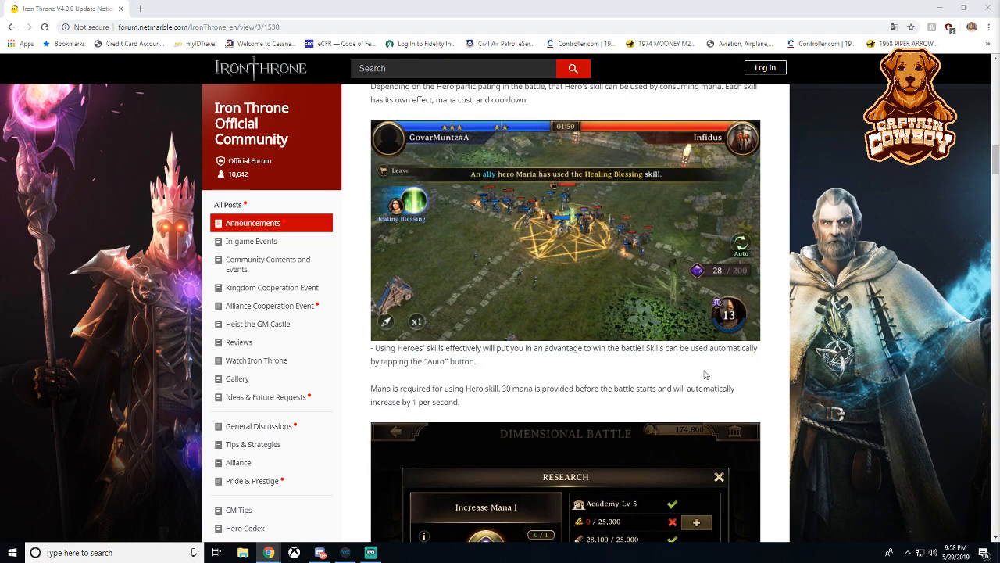
pyautogui.moveTo(633, 341)
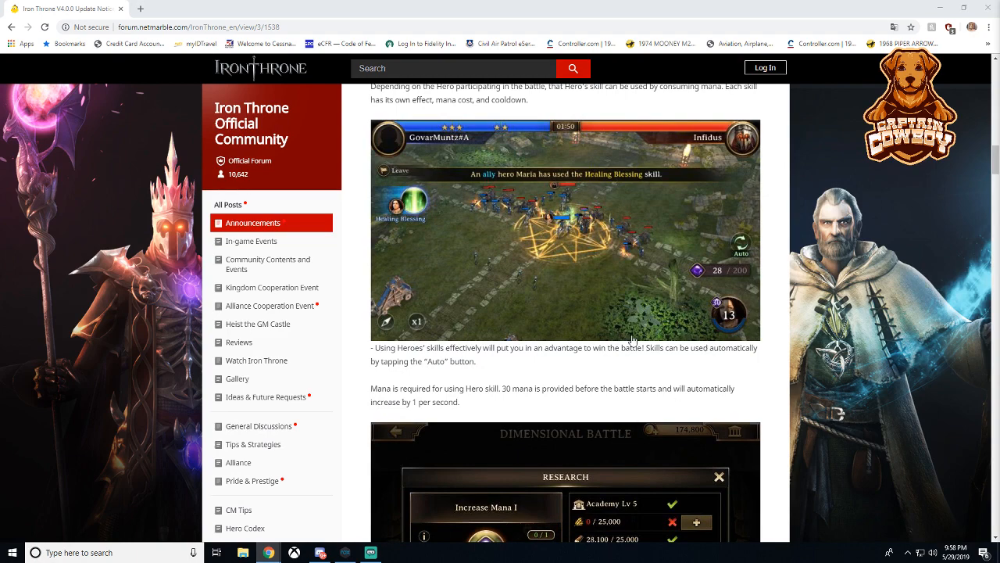
pyautogui.scroll(-3)
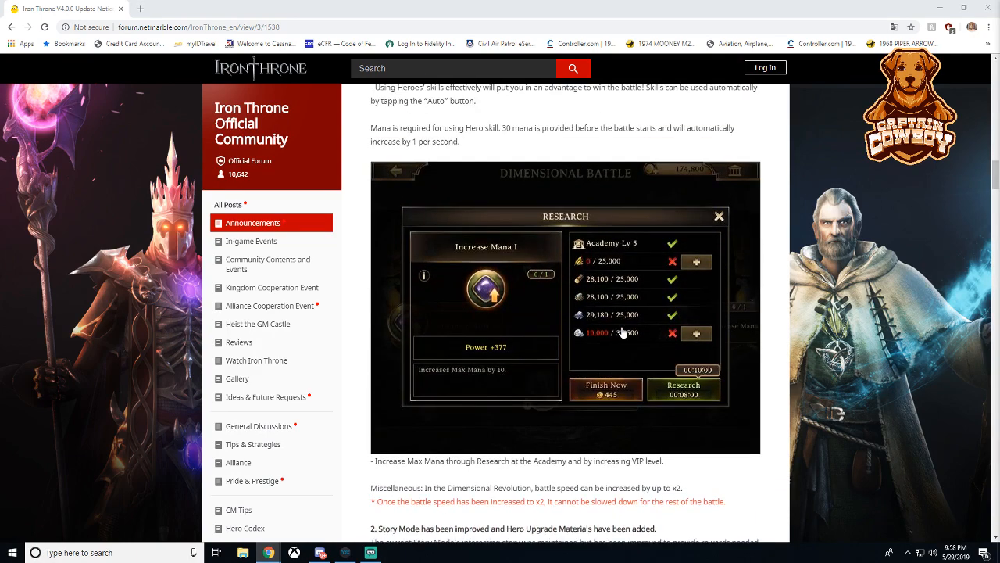
pyautogui.scroll(-3)
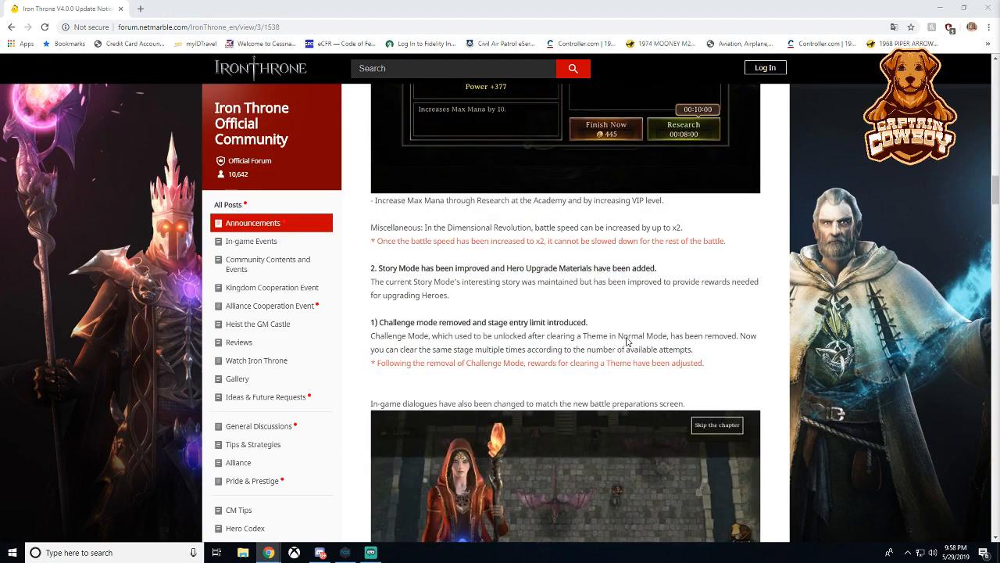
pyautogui.scroll(-3)
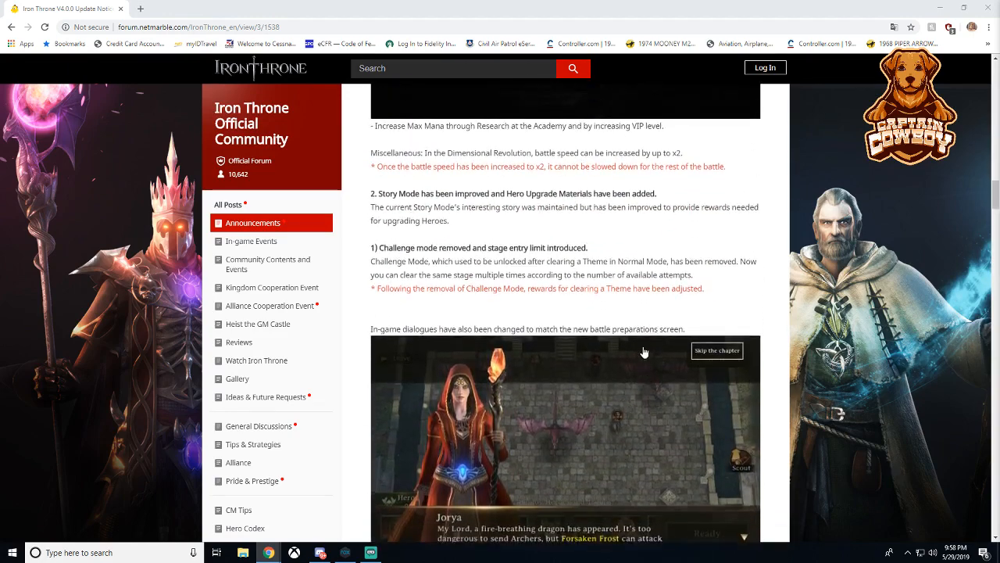
pyautogui.scroll(-3)
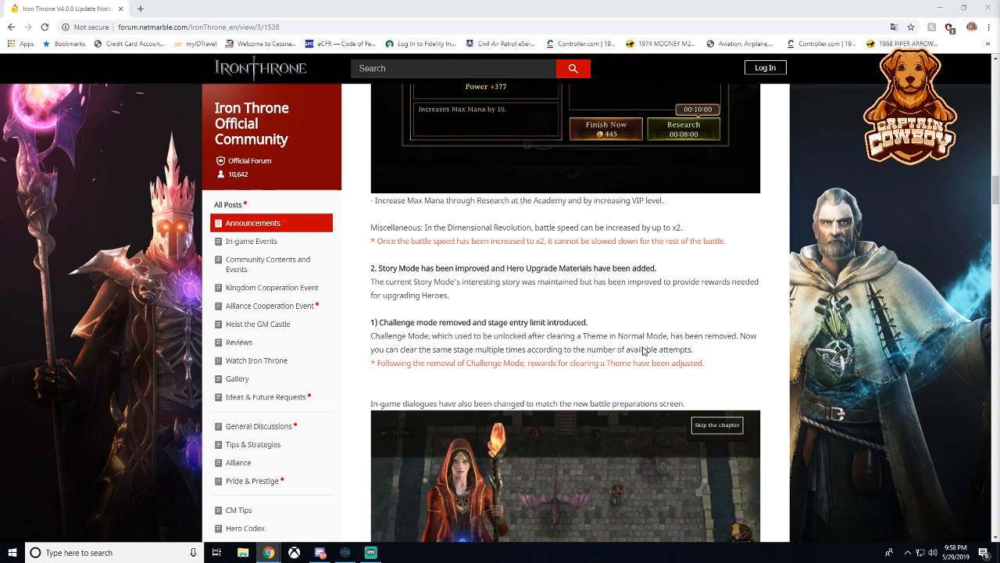
pyautogui.scroll(-3)
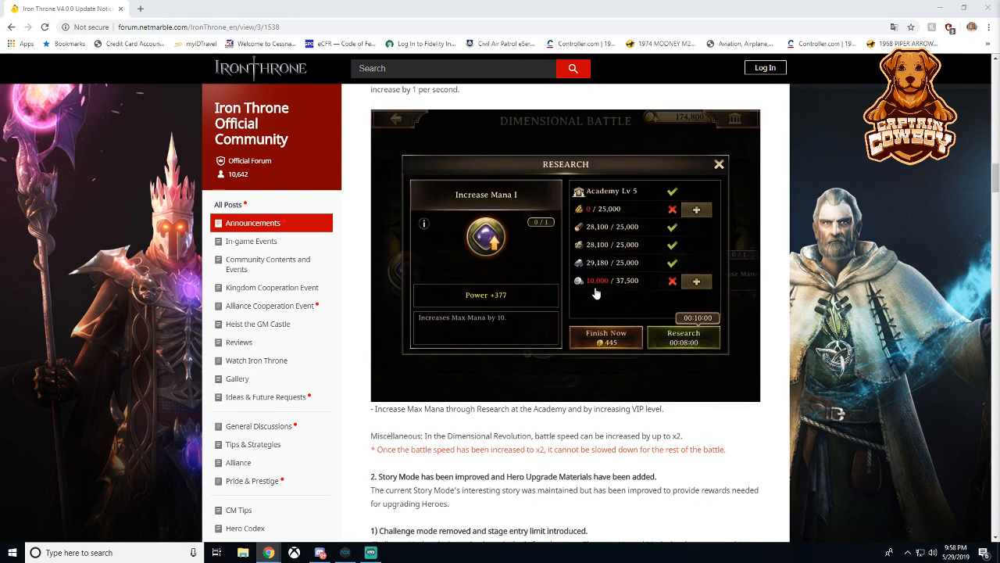
pyautogui.scroll(-3)
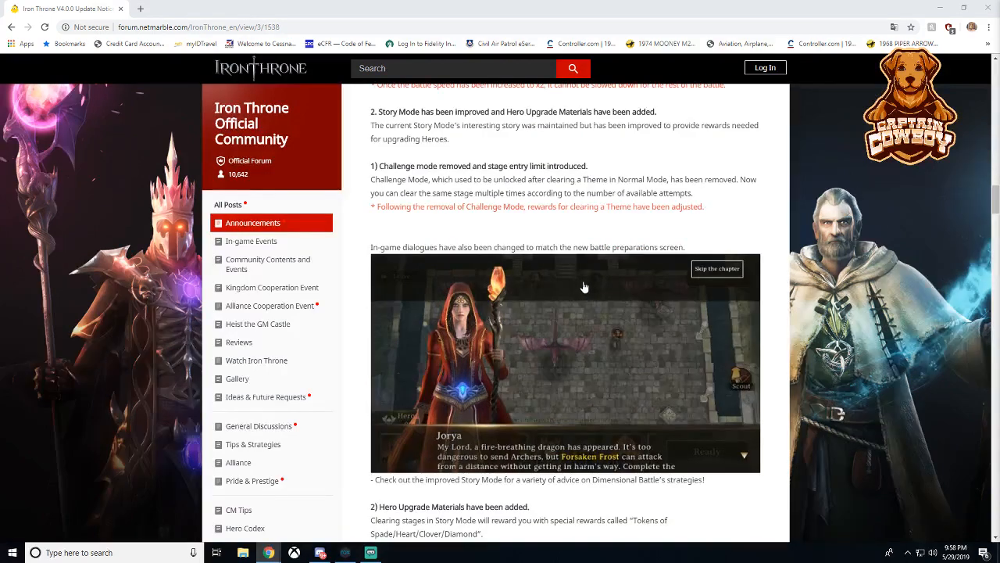
pyautogui.moveTo(591, 296)
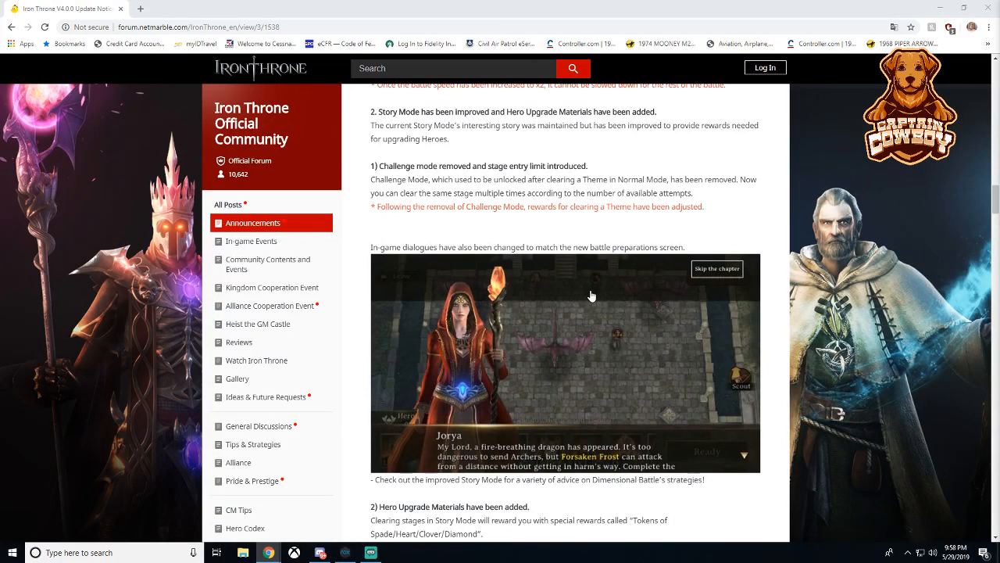
# - Scroll past Hero Upgrade Materials to the DP (Dimension Point) entry-cost section
pyautogui.scroll(-3)
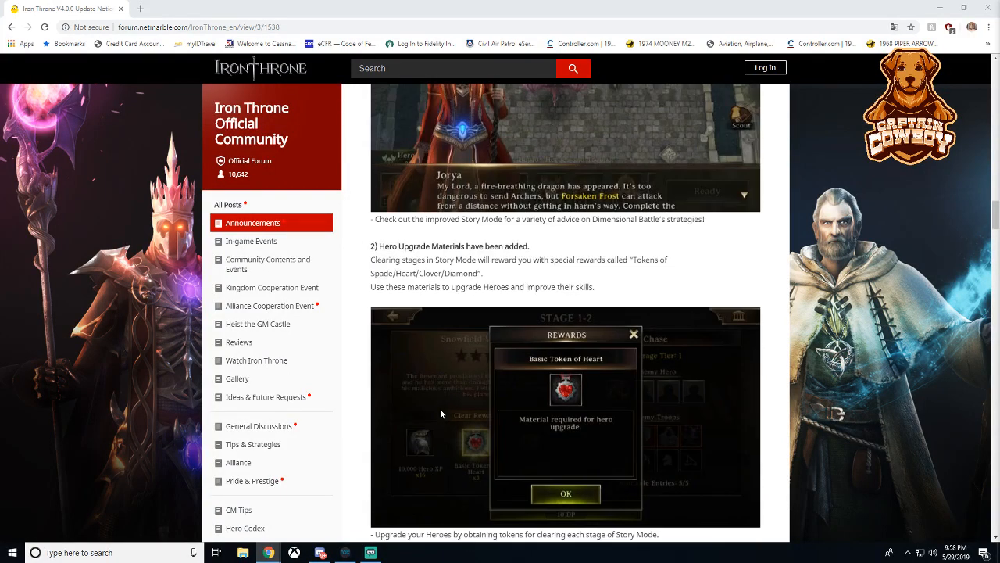
pyautogui.moveTo(592, 372)
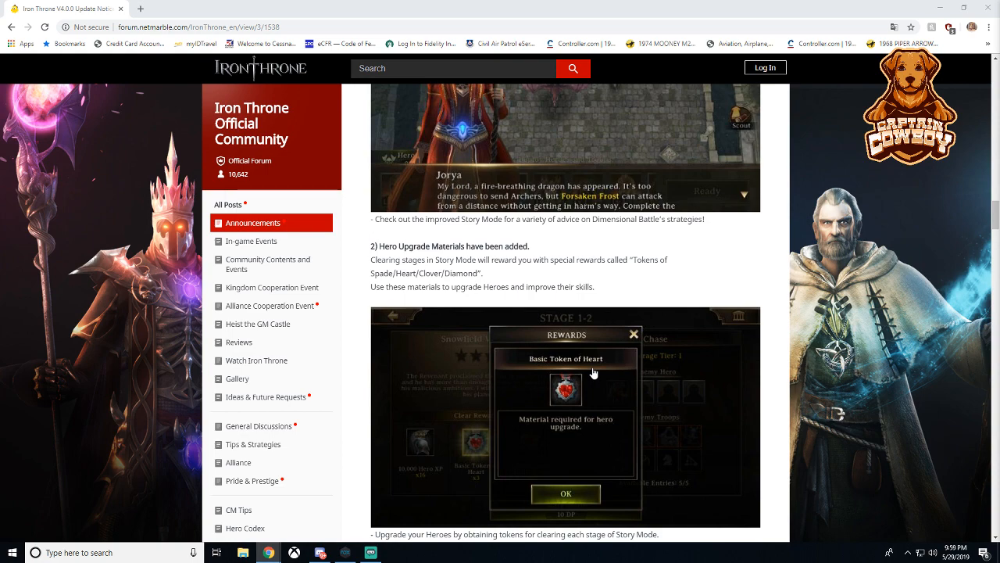
pyautogui.scroll(-3)
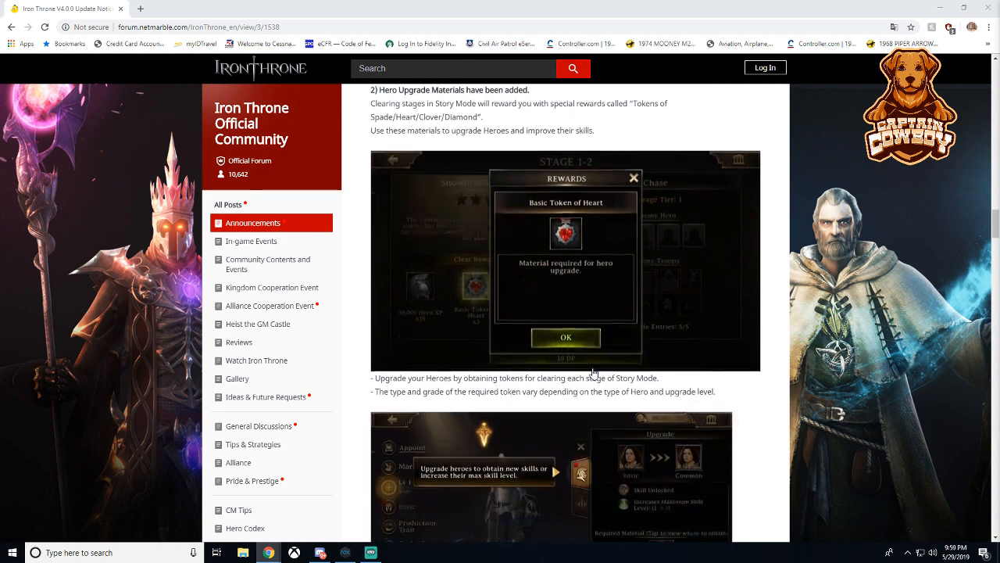
pyautogui.scroll(-3)
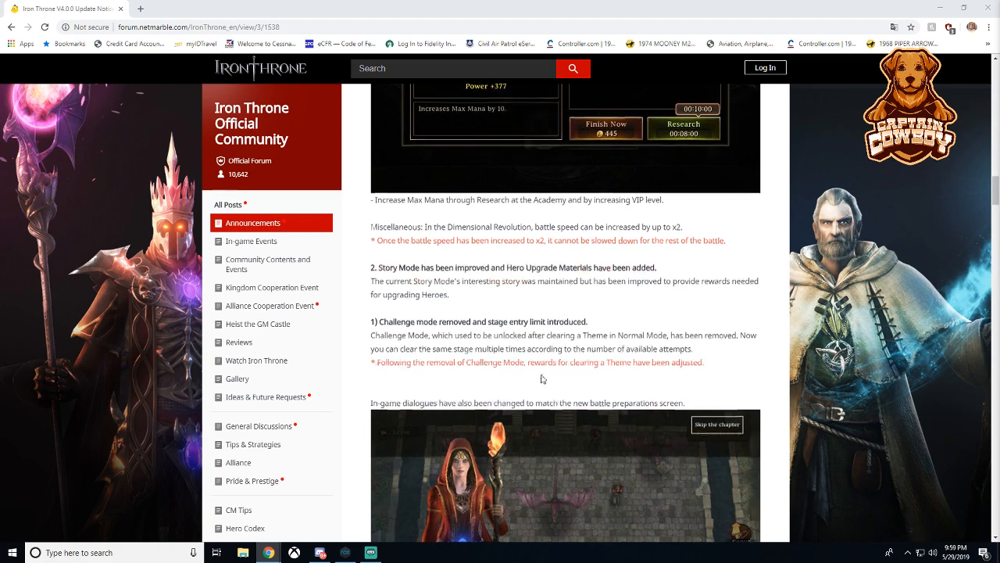
pyautogui.scroll(-3)
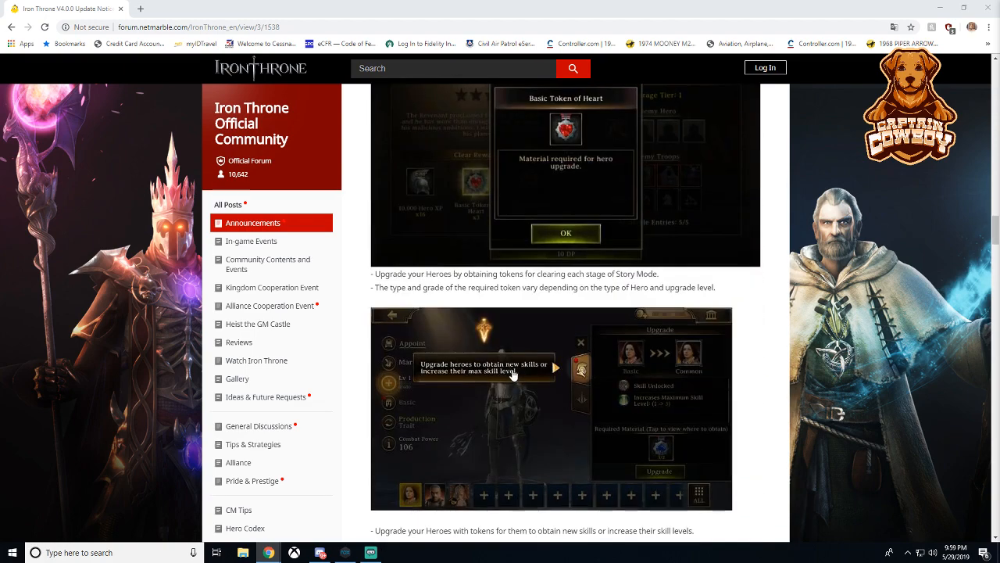
pyautogui.scroll(-3)
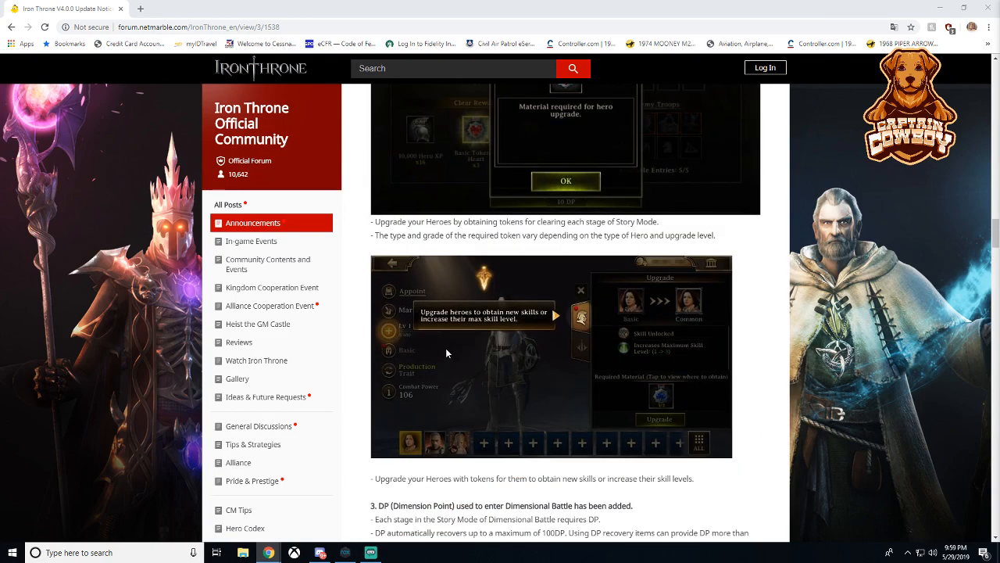
pyautogui.scroll(-3)
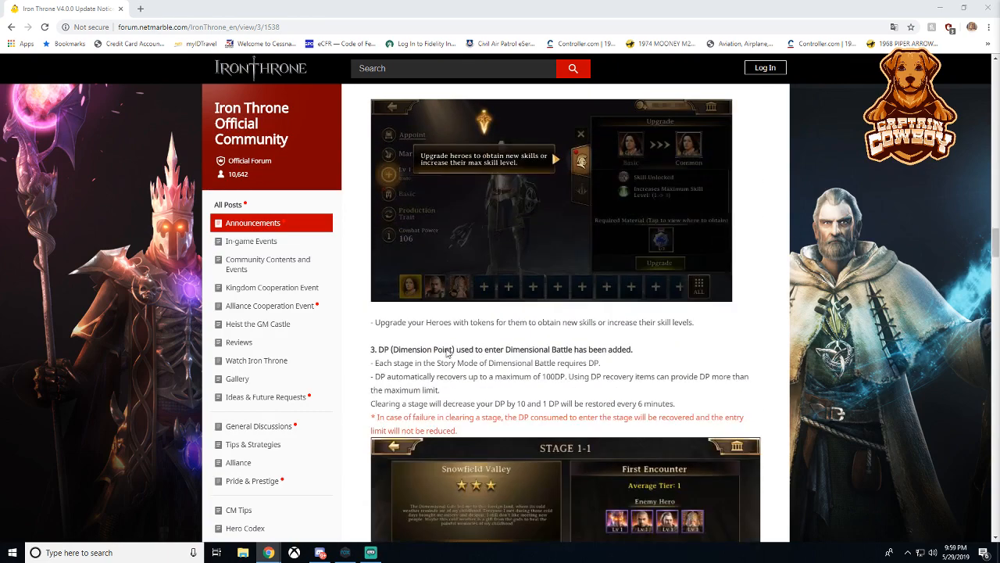
# - Scroll through Duel PVP entry and rules to the '3) Rewards' section with the Check Rewards image
pyautogui.scroll(-3)
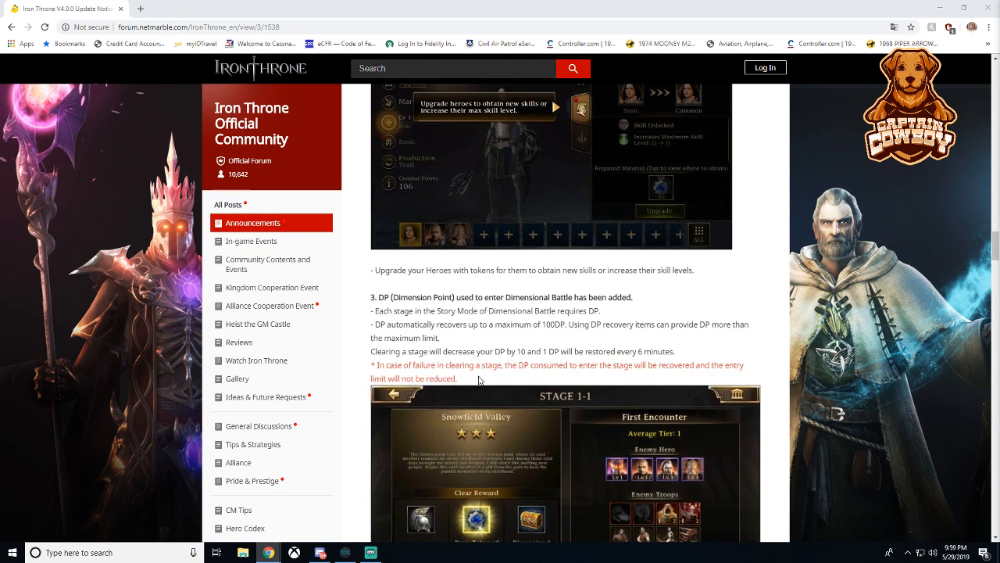
pyautogui.scroll(-3)
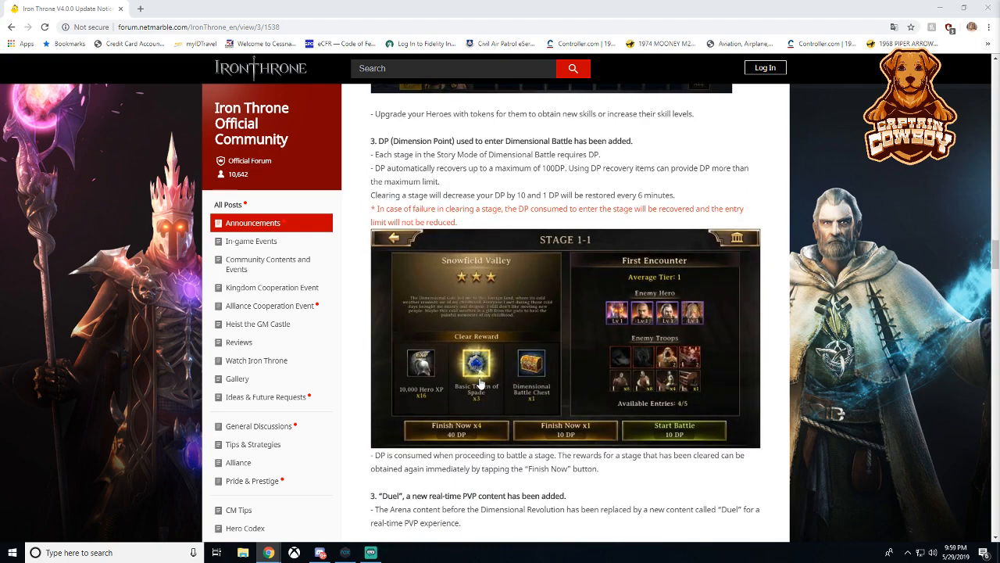
pyautogui.scroll(-3)
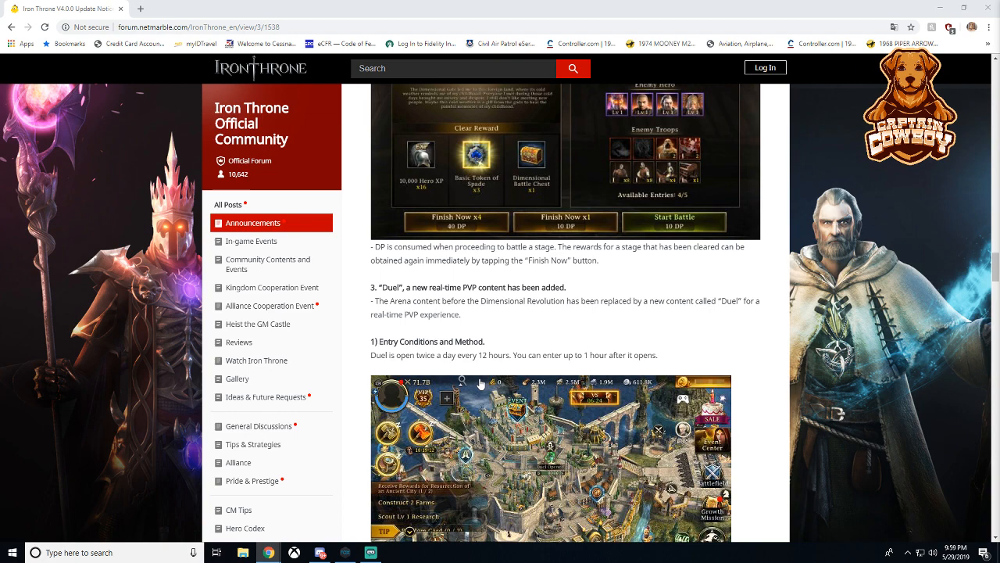
pyautogui.scroll(-3)
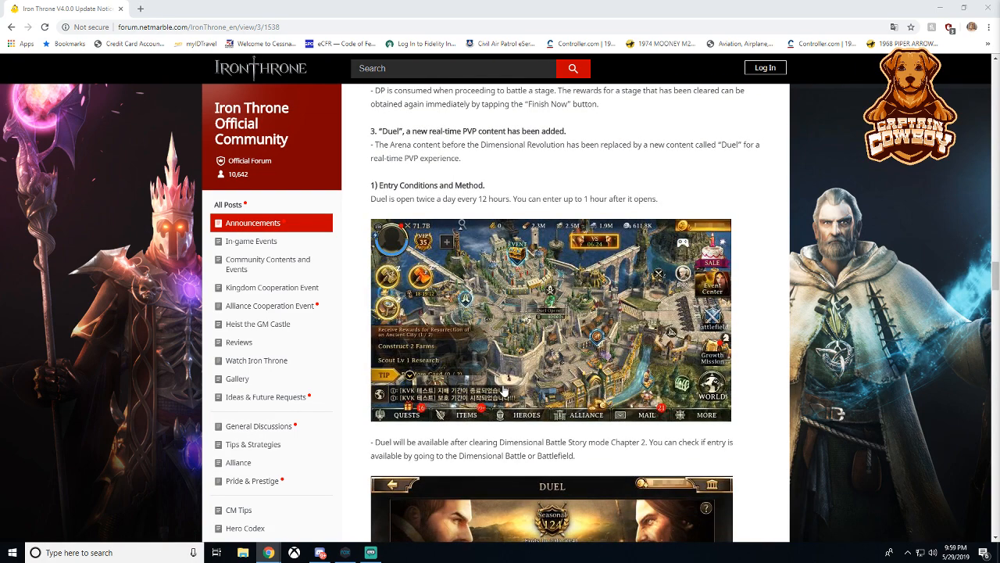
pyautogui.scroll(-3)
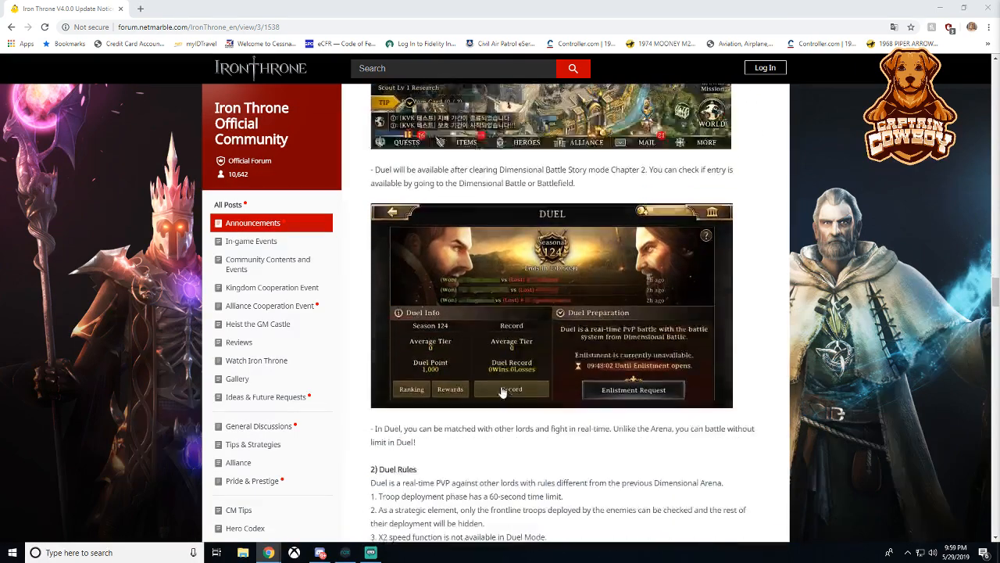
pyautogui.scroll(-3)
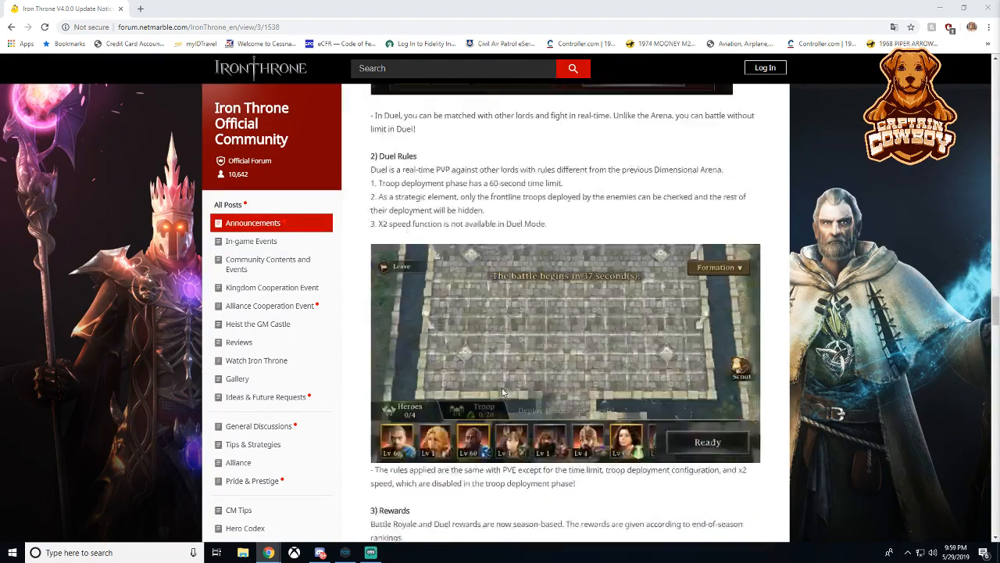
pyautogui.scroll(-3)
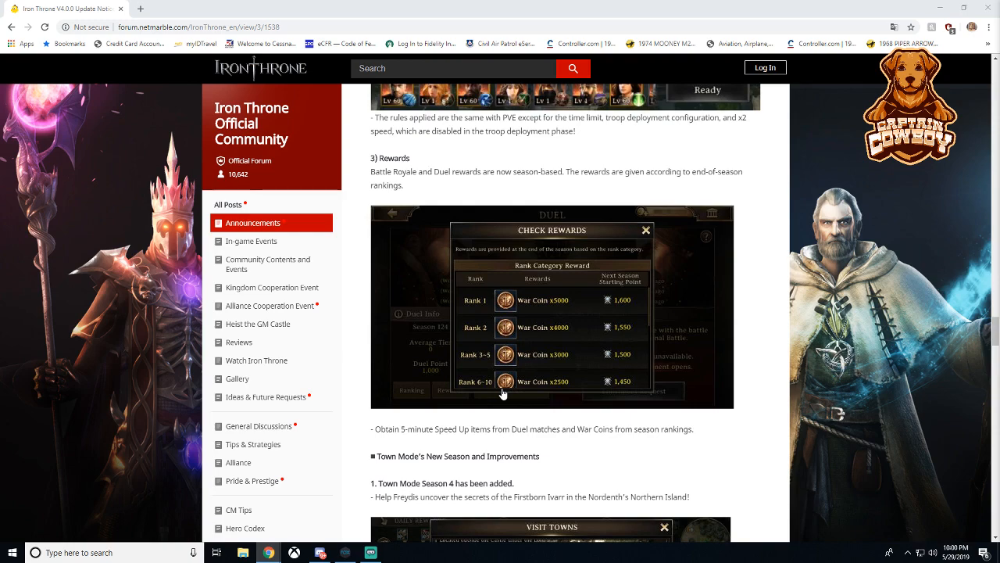
# - Scroll past the Visit Towns image and Hakkon hero table to the Helga Set section
pyautogui.scroll(-3)
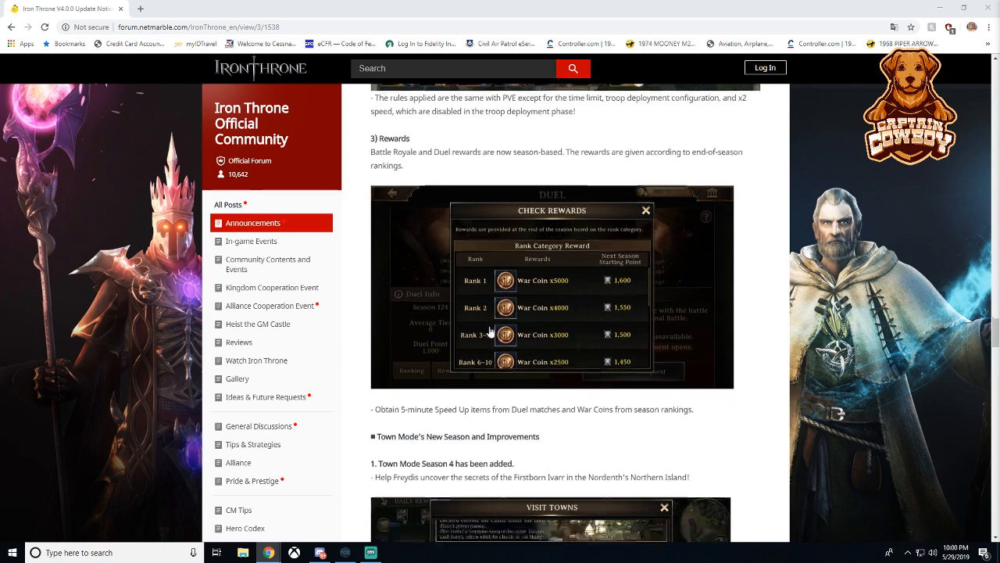
pyautogui.scroll(-3)
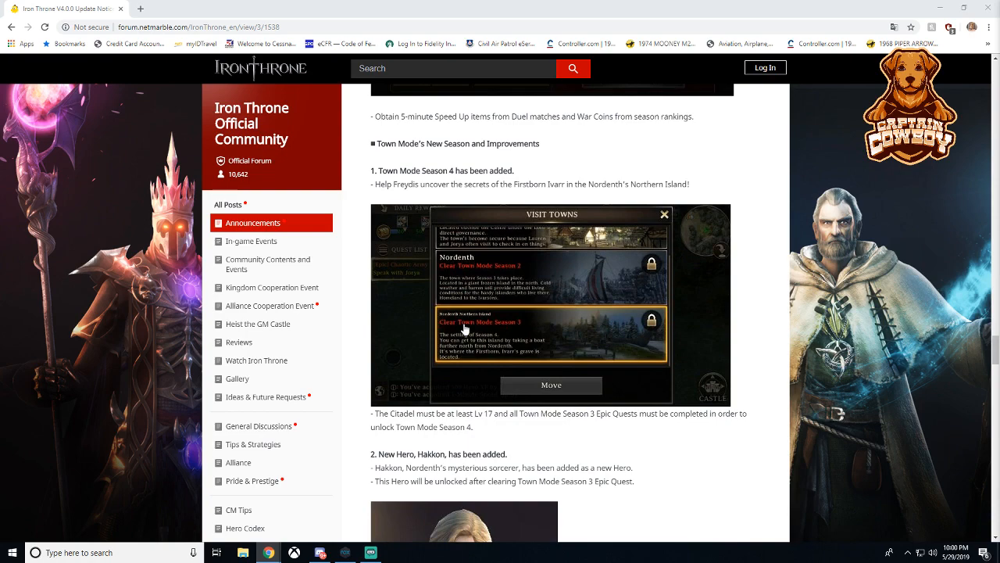
pyautogui.scroll(-3)
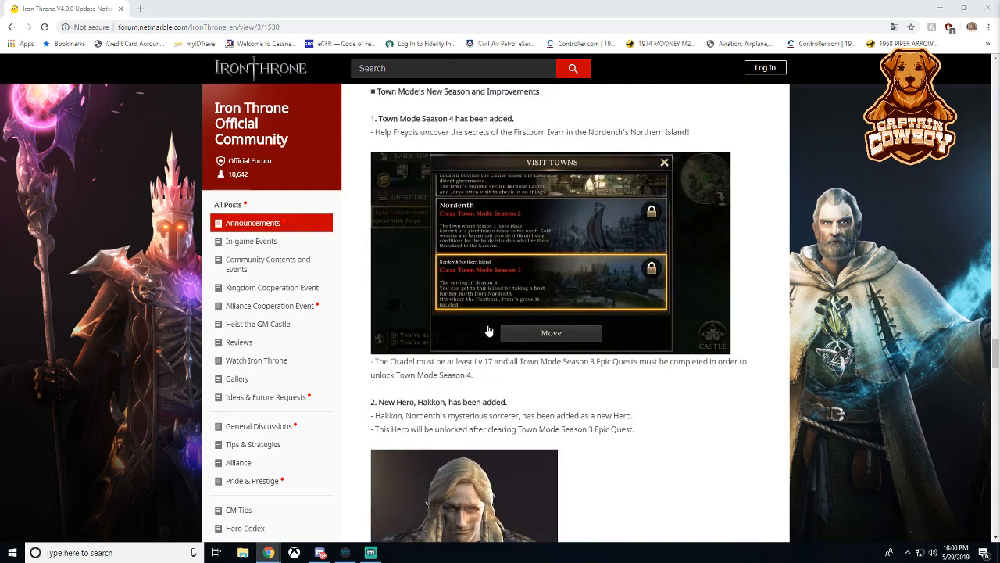
pyautogui.scroll(-3)
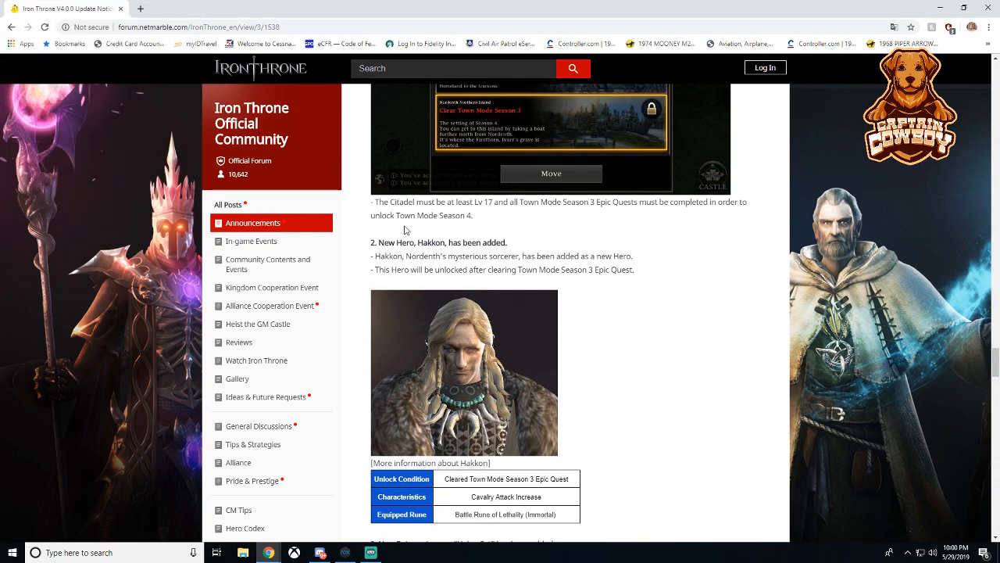
pyautogui.scroll(-3)
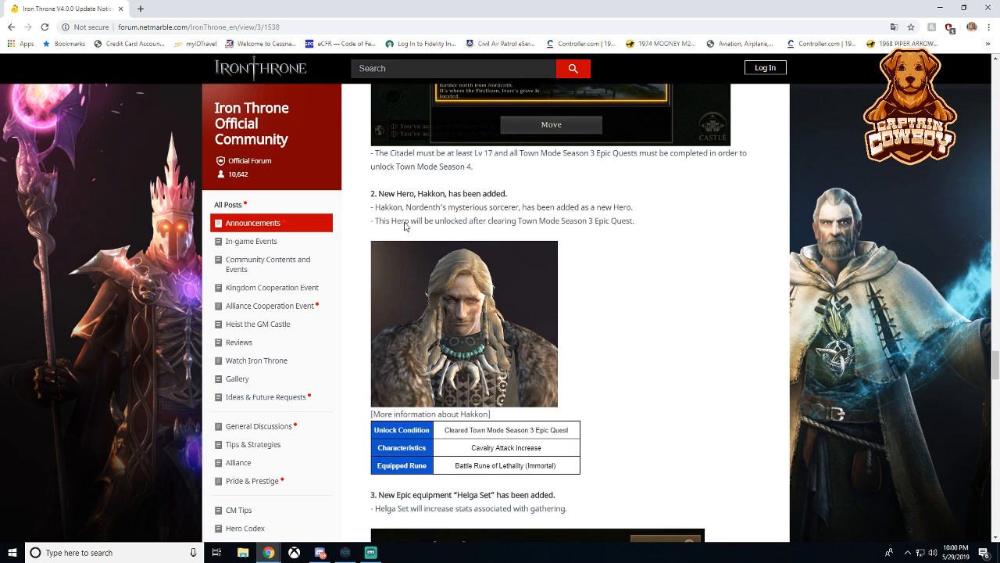
pyautogui.scroll(-3)
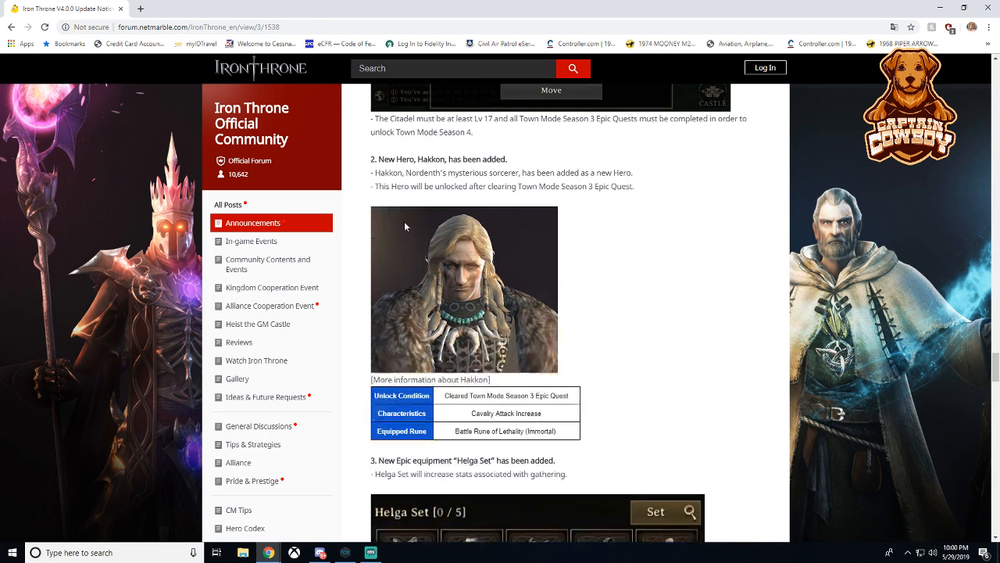
pyautogui.scroll(-3)
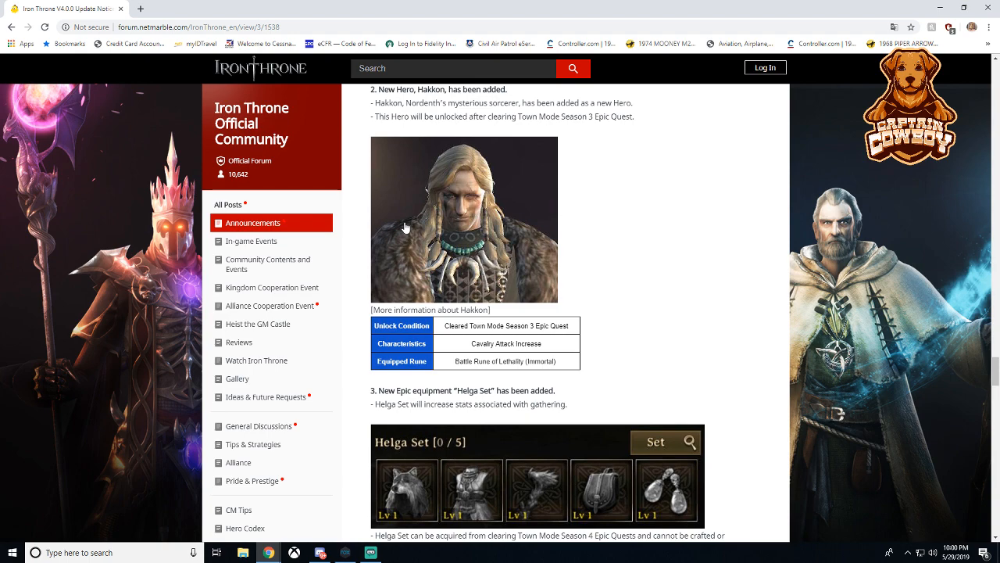
# - Scroll through the Daily Quest cost table and Upgrade Hammer Combine image to the Temple Contract section
pyautogui.scroll(-3)
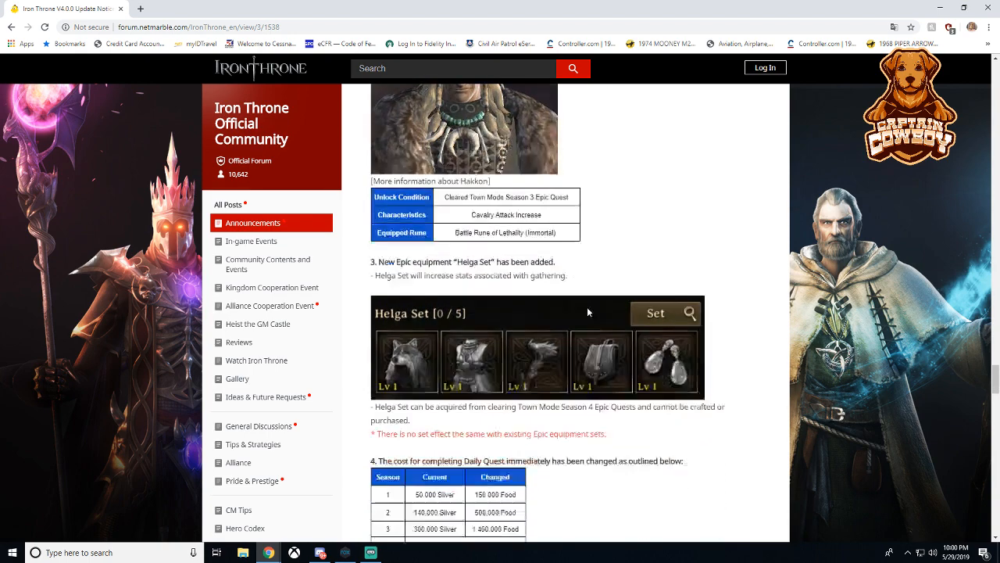
pyautogui.scroll(-3)
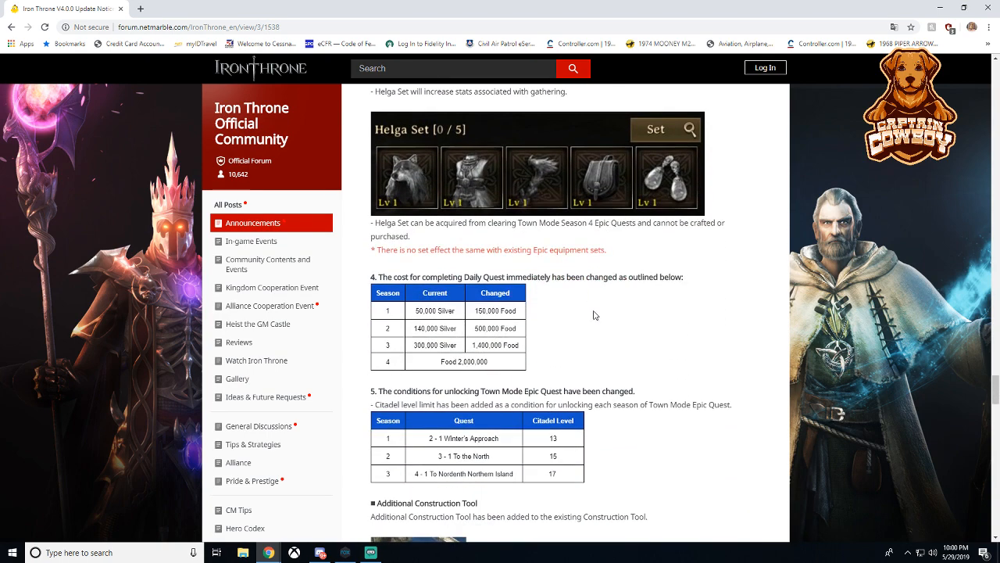
pyautogui.scroll(-3)
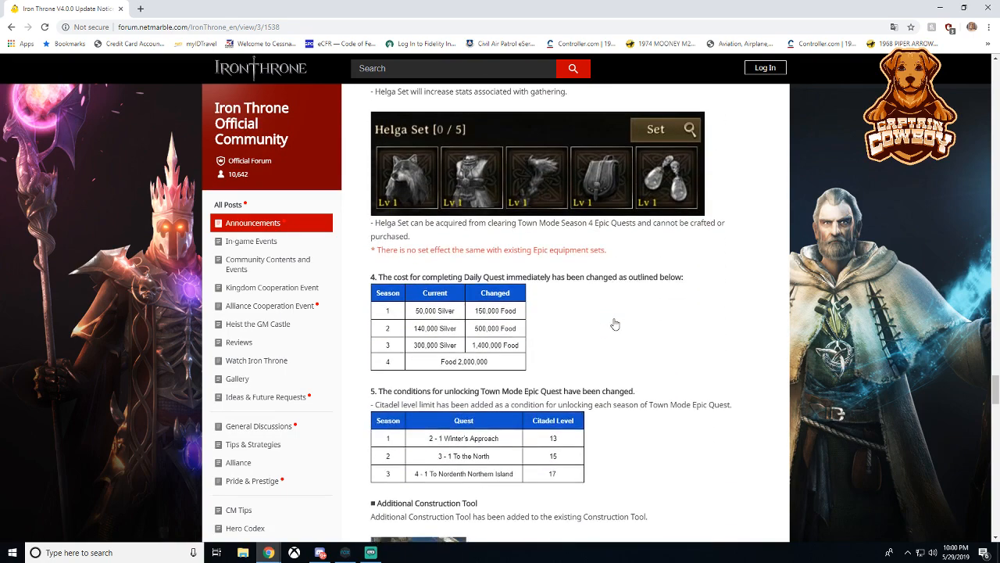
pyautogui.moveTo(615, 324)
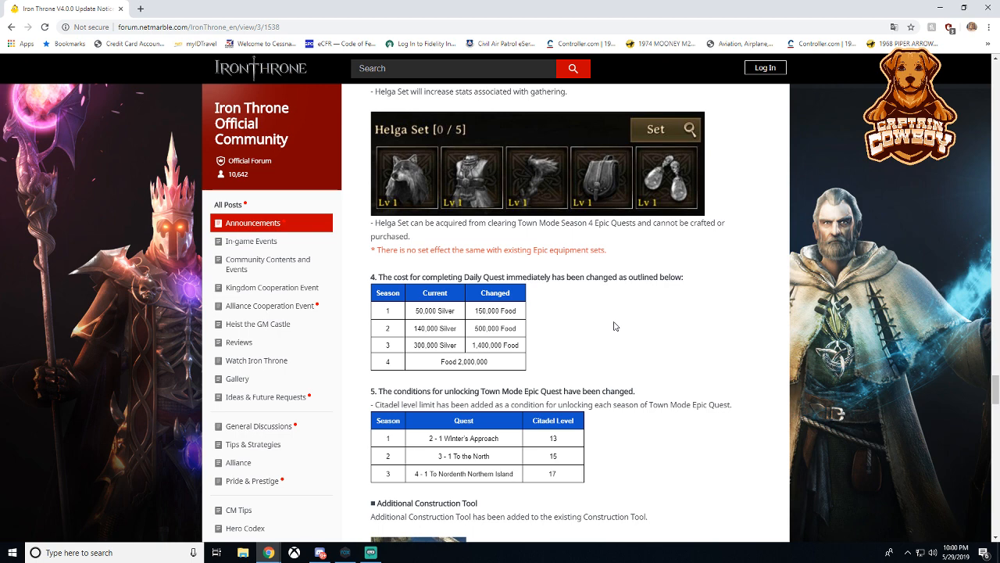
pyautogui.scroll(-3)
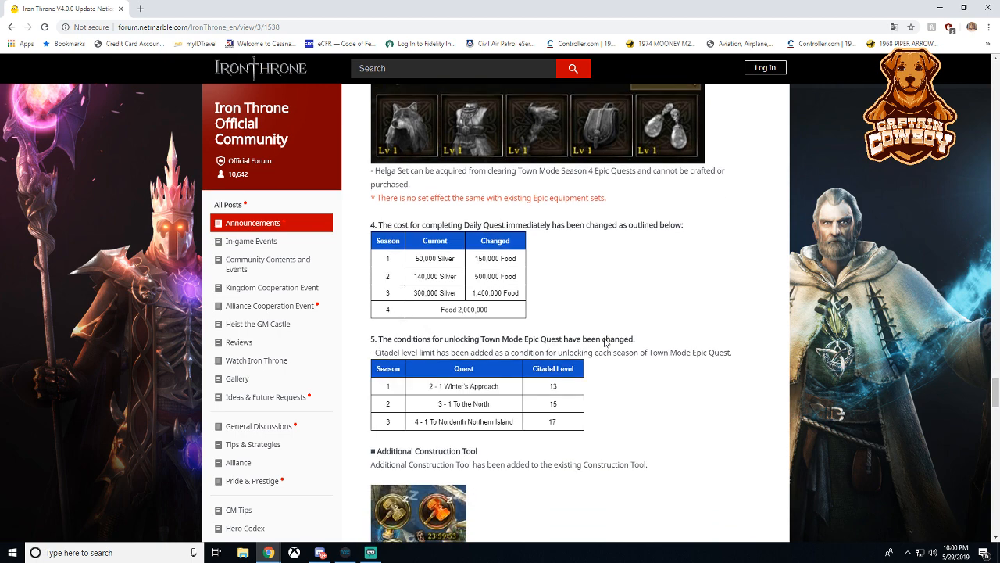
pyautogui.scroll(-3)
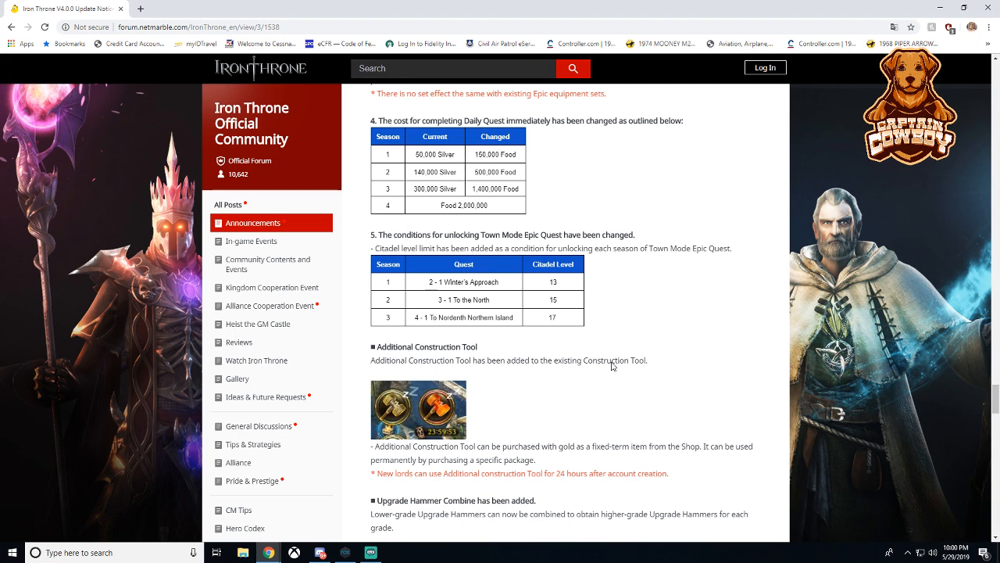
pyautogui.scroll(-3)
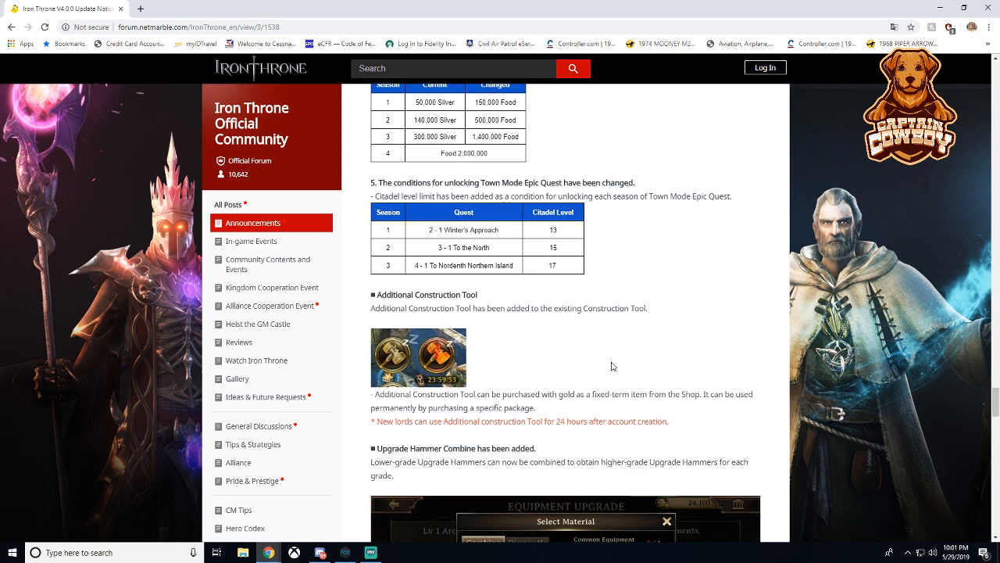
pyautogui.scroll(-3)
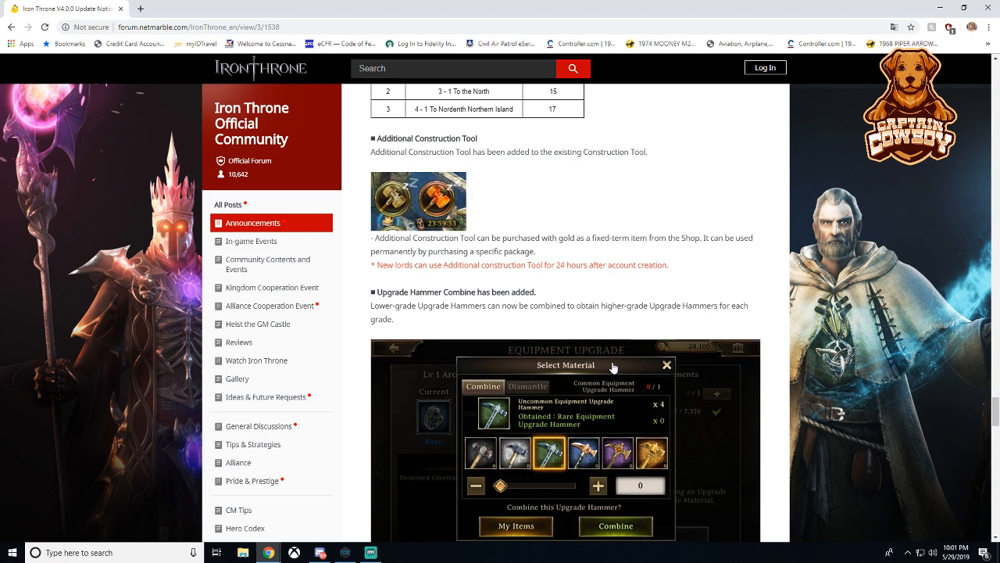
pyautogui.moveTo(612, 369)
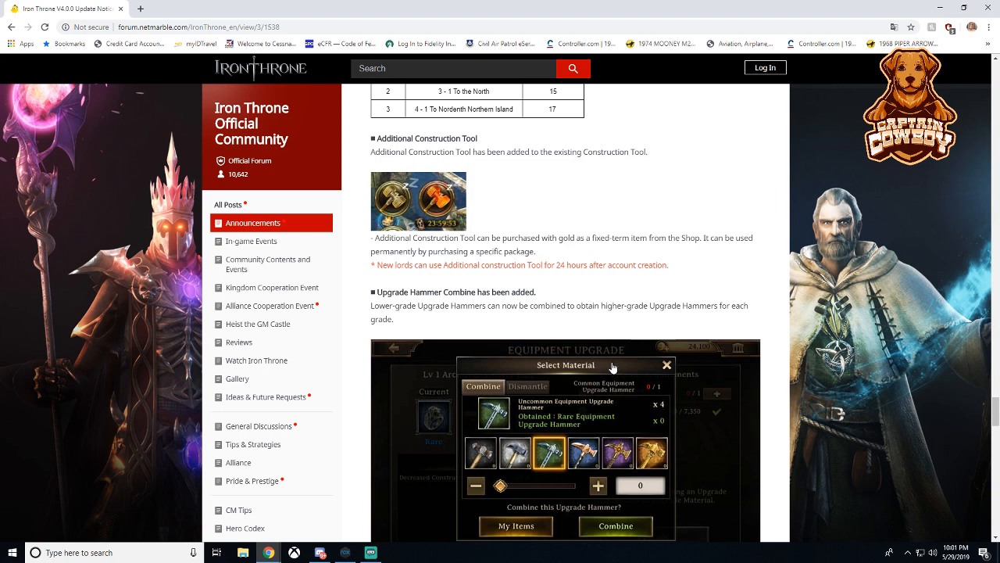
pyautogui.moveTo(609, 368)
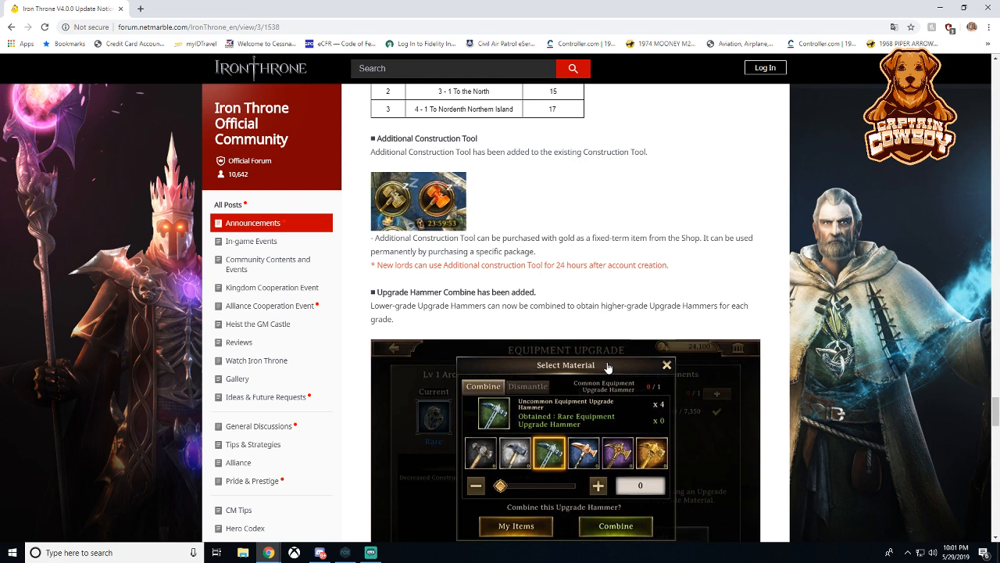
pyautogui.scroll(-3)
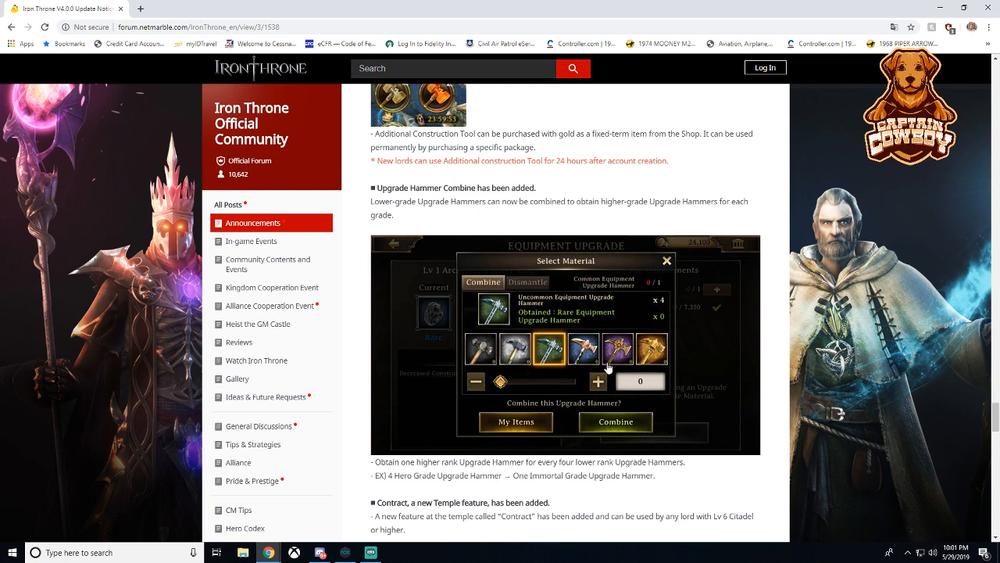
pyautogui.scroll(-3)
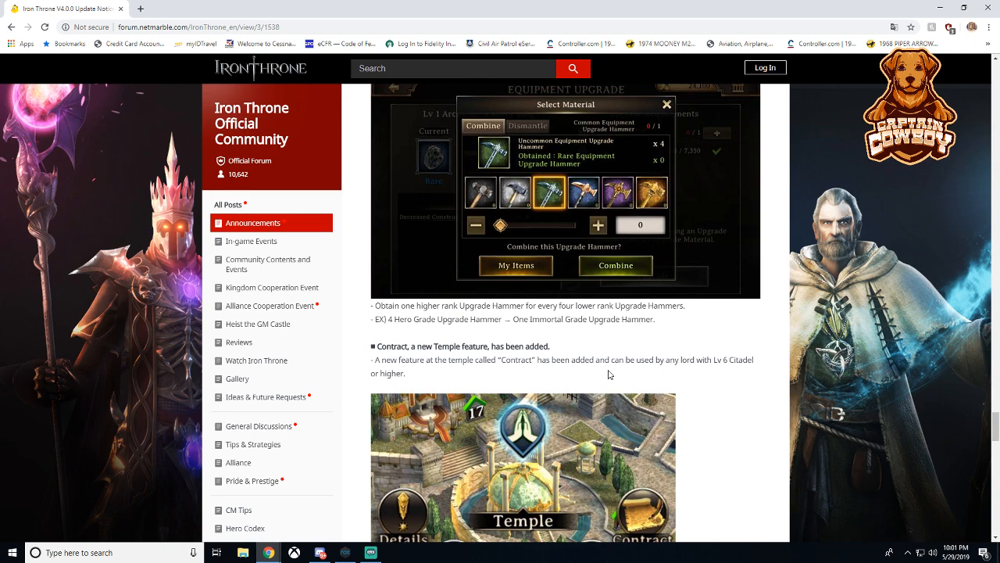
pyautogui.moveTo(609, 383)
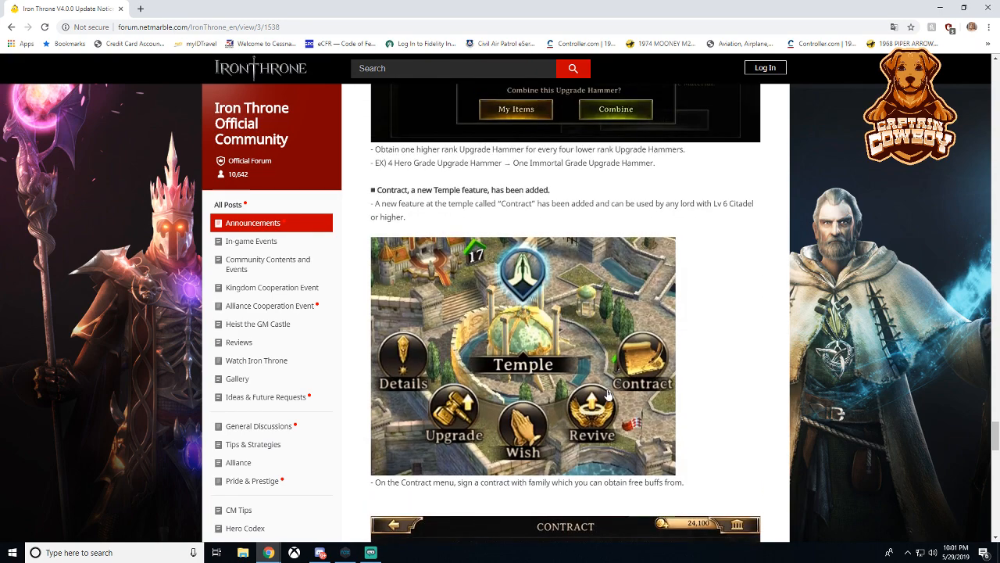
# - Scroll past the Contract screenshots and World Map image to the '[Go to PART 2]' link
pyautogui.scroll(-3)
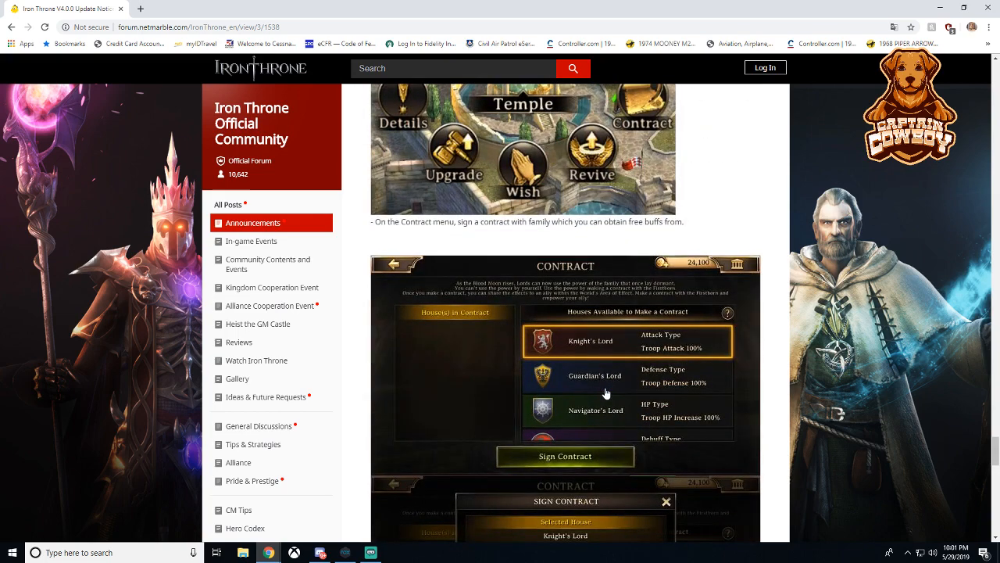
pyautogui.scroll(-3)
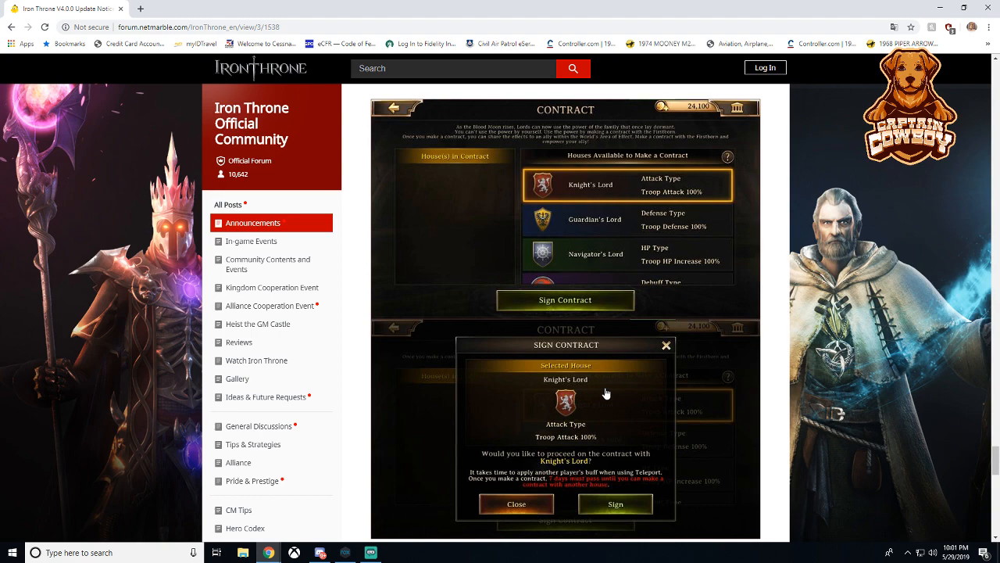
pyautogui.scroll(-3)
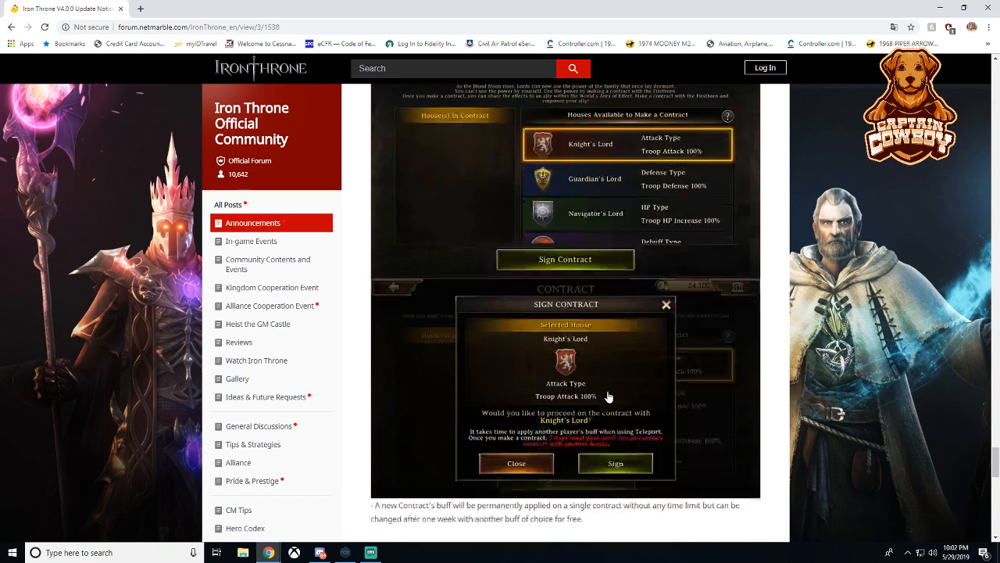
pyautogui.scroll(-3)
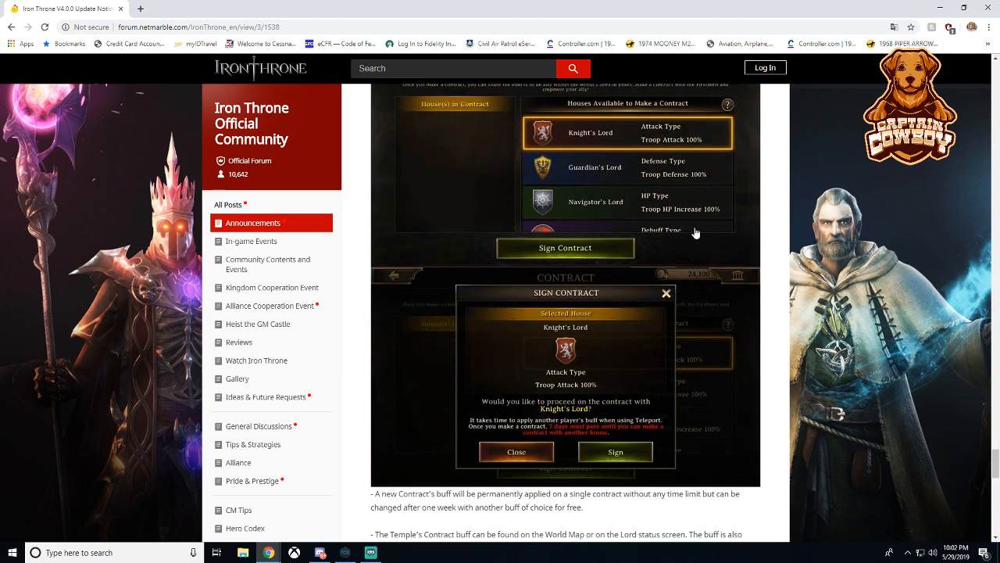
pyautogui.moveTo(686, 295)
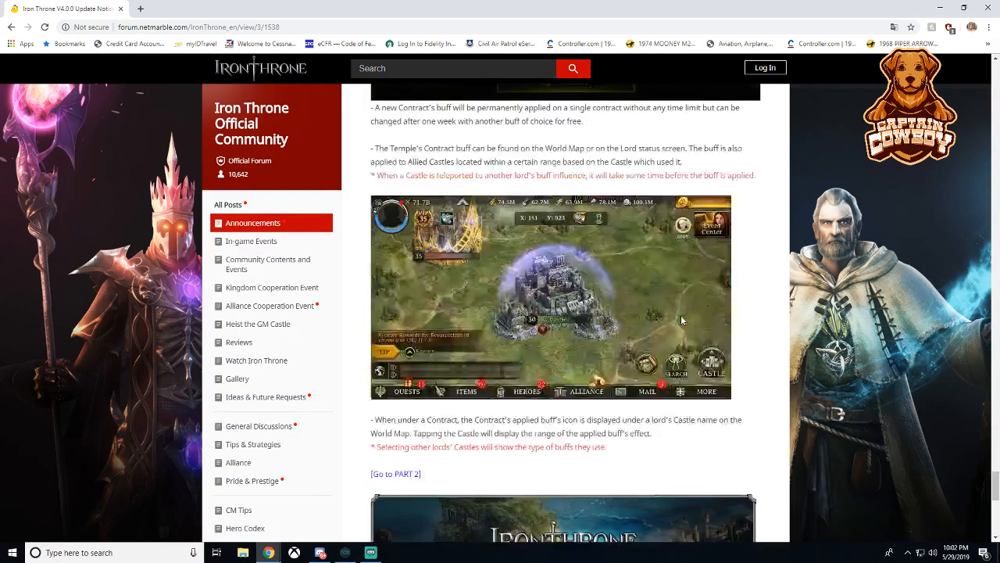
pyautogui.scroll(-3)
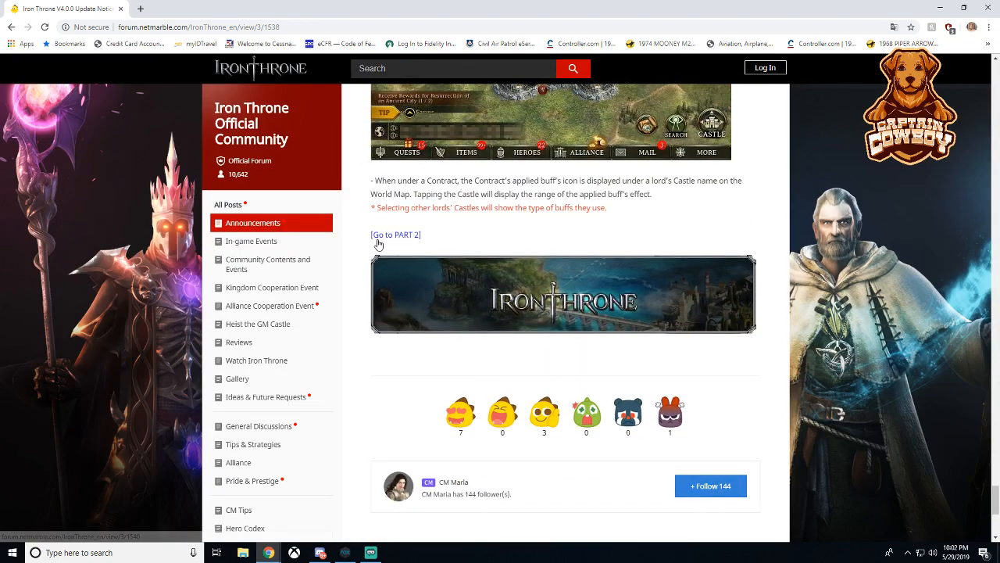
# - Follow the '[Go to PART 2]' link and scroll into the Capital War Rules Improvements
pyautogui.click(395, 234)
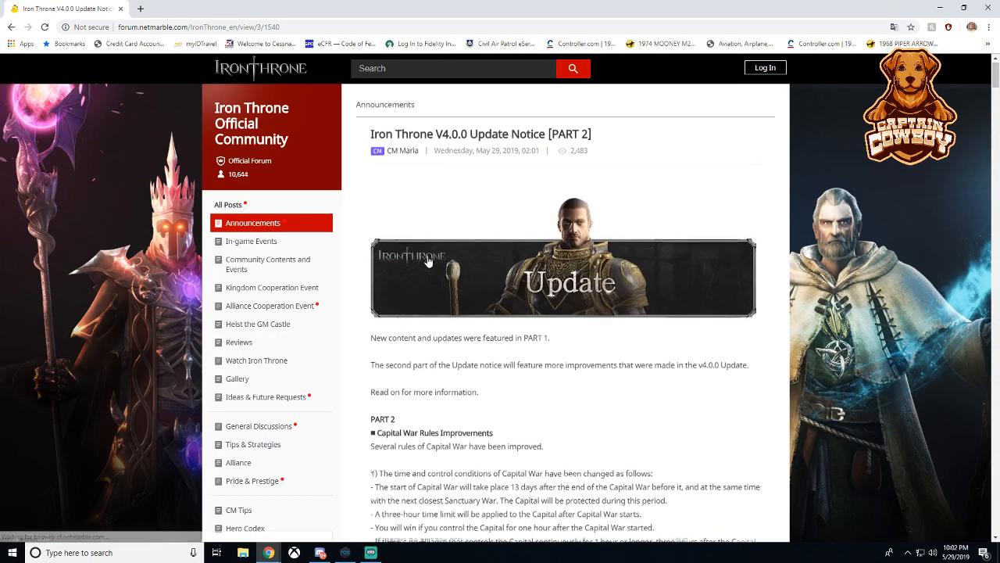
pyautogui.scroll(-3)
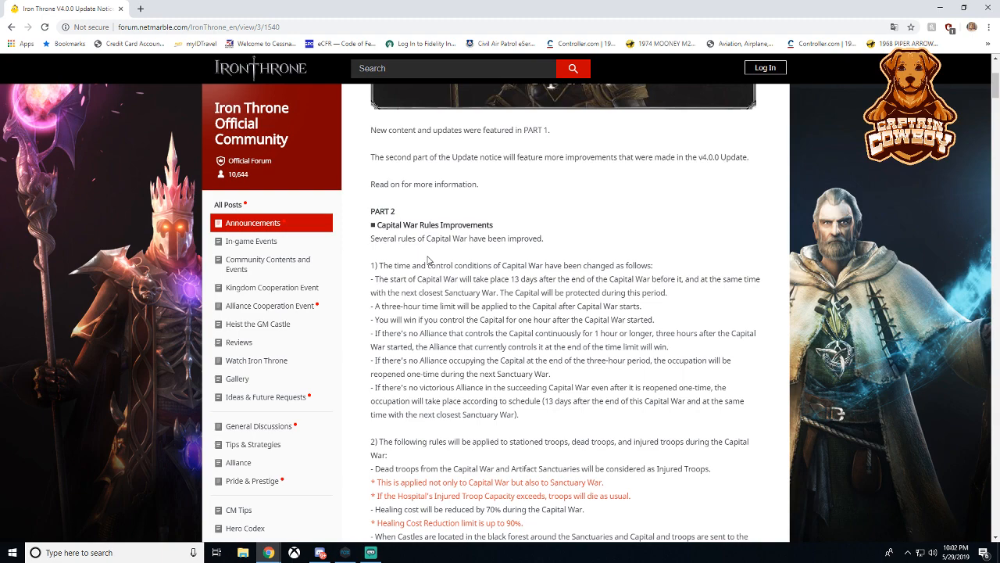
pyautogui.scroll(-3)
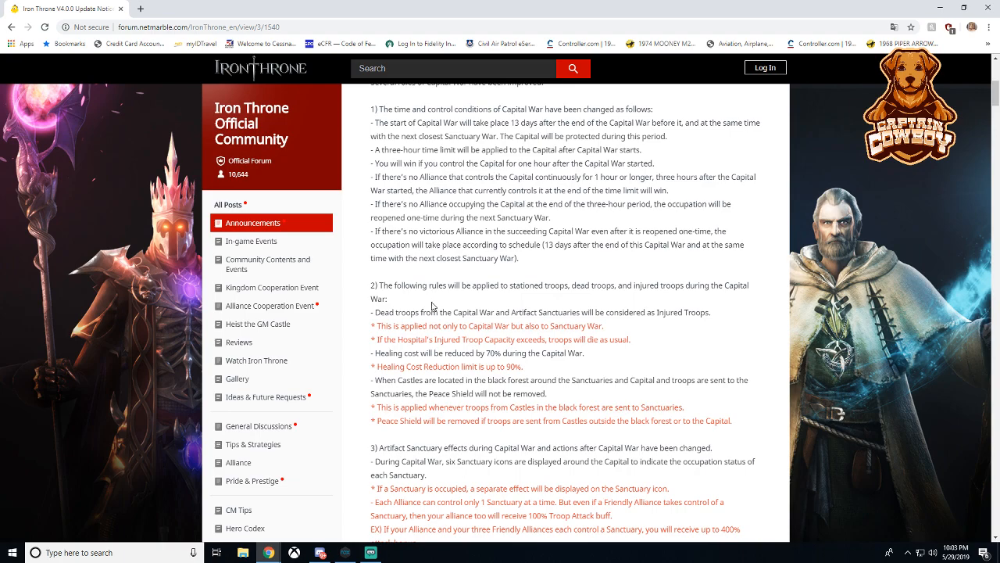
# - Scroll from Sanctuary War Rules Improvements to the Hero, Equipment, and Research Improvements heading
pyautogui.scroll(-3)
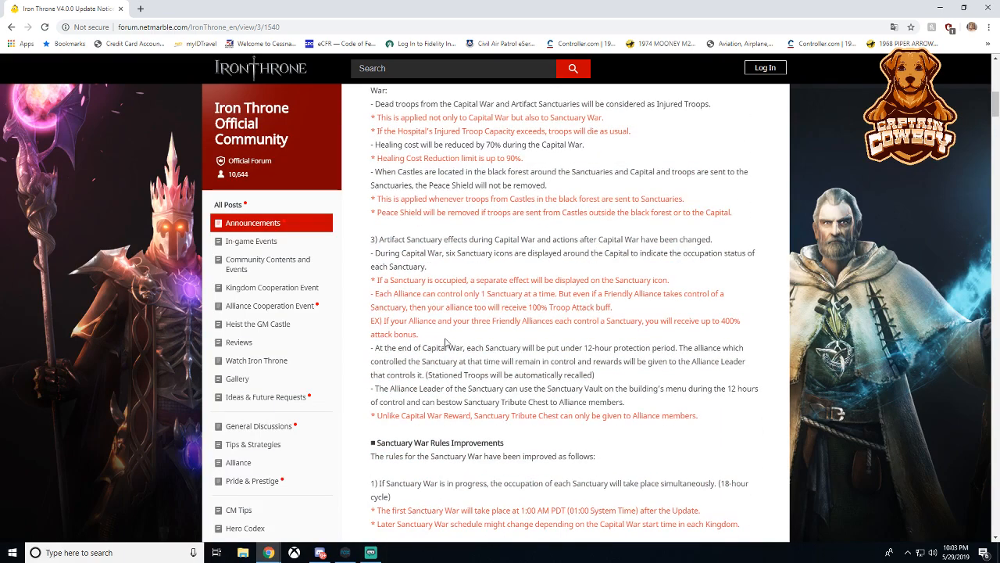
pyautogui.scroll(-3)
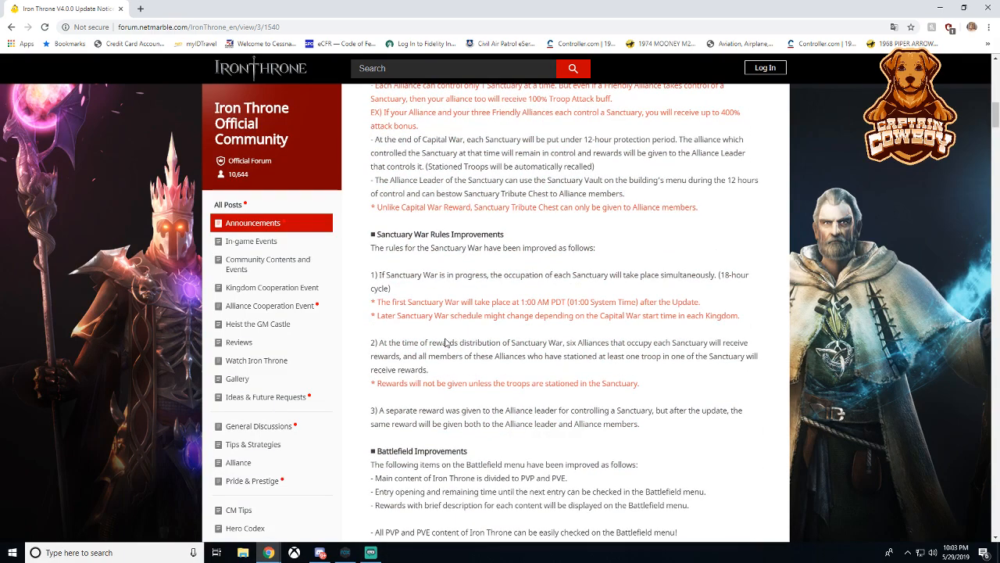
pyautogui.scroll(-3)
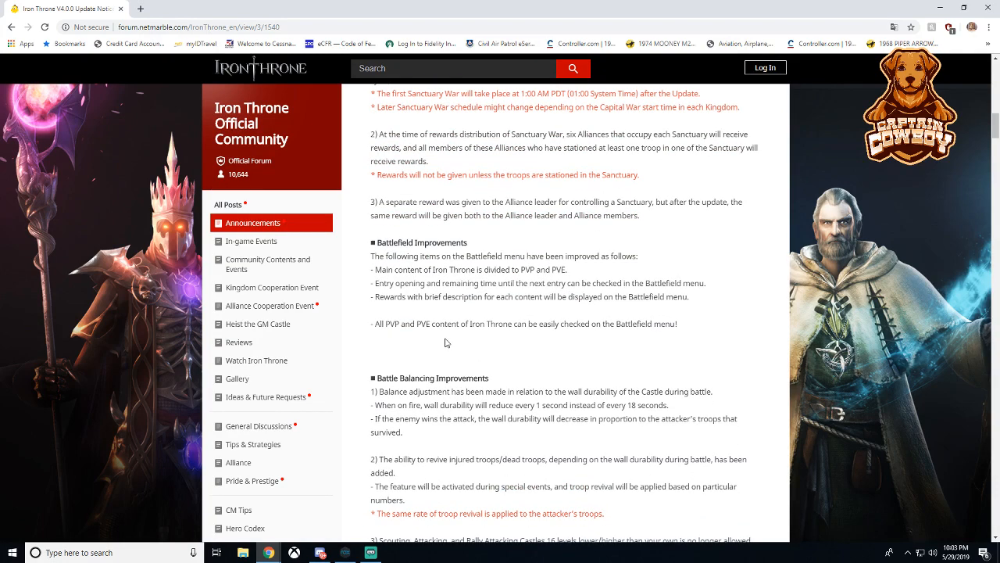
pyautogui.scroll(-3)
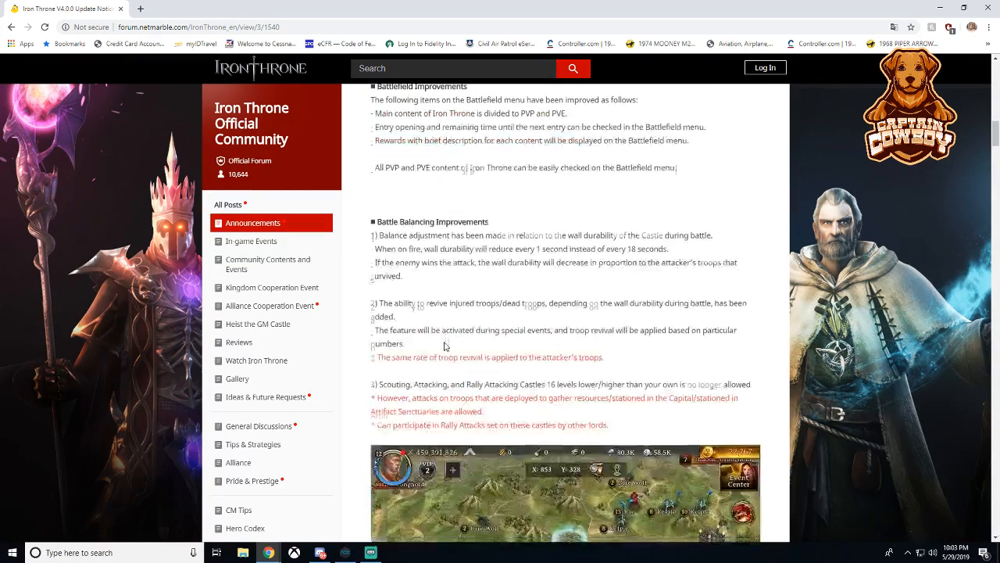
pyautogui.scroll(-3)
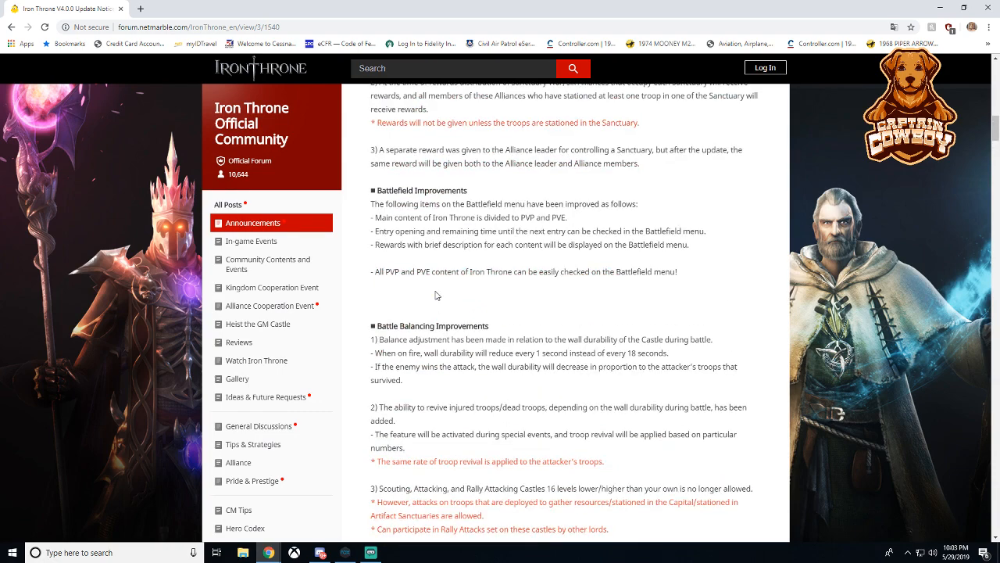
pyautogui.scroll(-3)
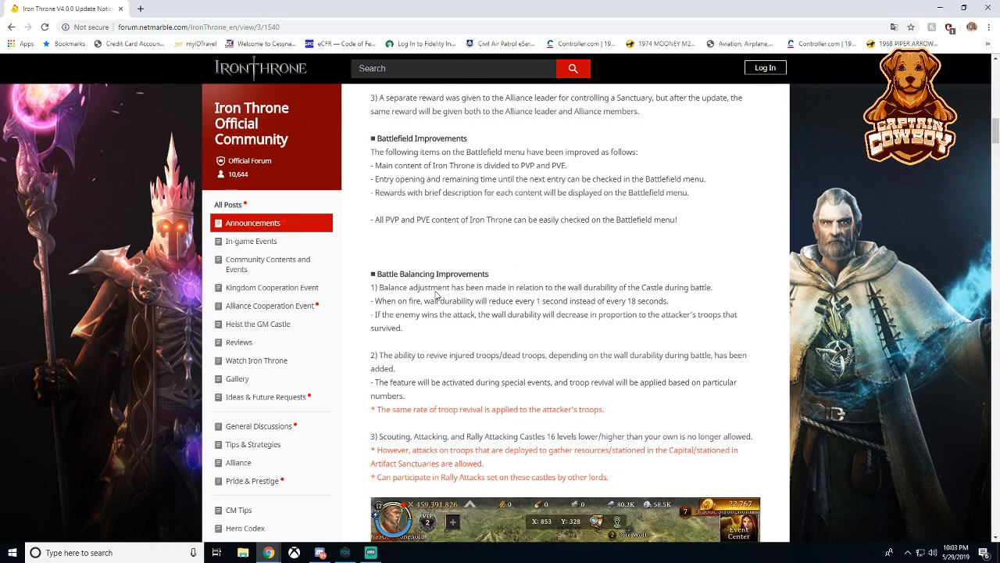
pyautogui.scroll(-3)
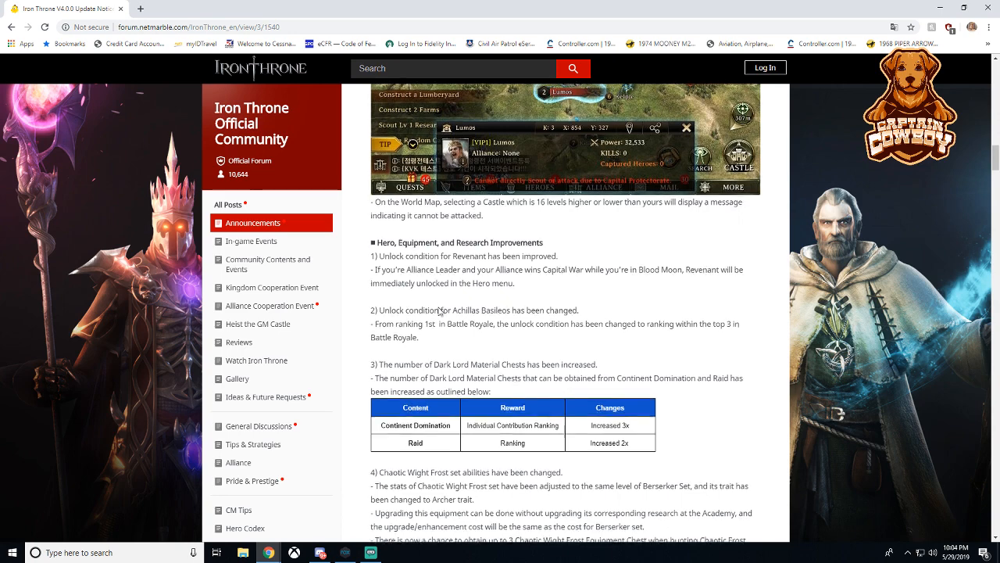
# - Scroll through equipment items 2–8, highlighting the Level 40 Hero Equipment cost line, to the Academy research unlock note
pyautogui.scroll(-3)
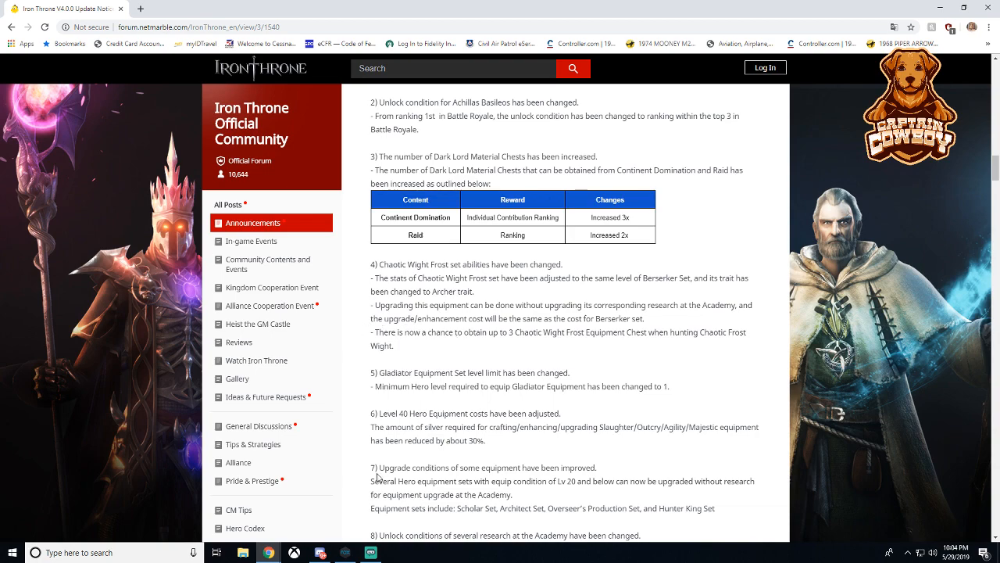
pyautogui.scroll(-3)
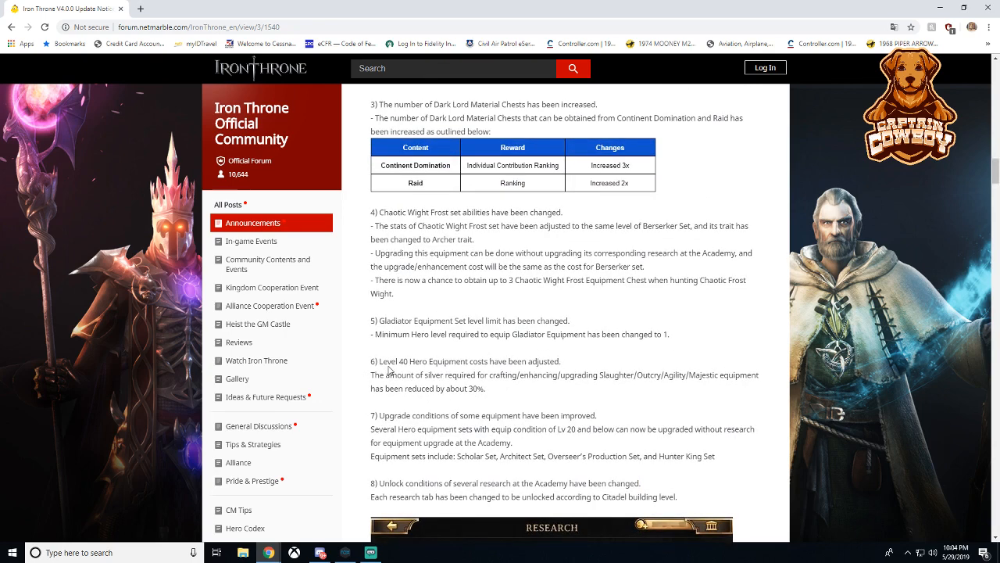
pyautogui.moveTo(422, 361); pyautogui.dragTo(541, 381)
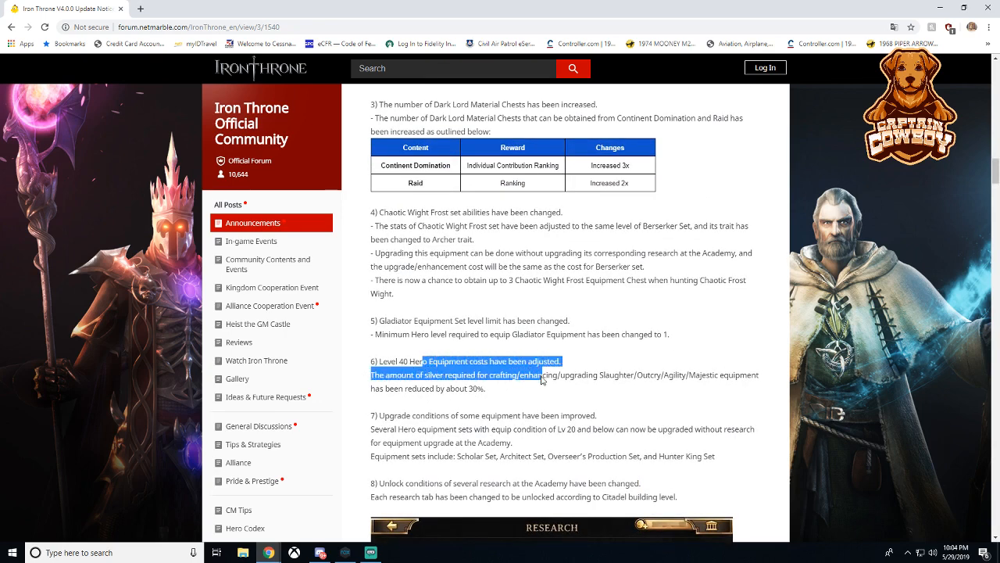
pyautogui.scroll(-3)
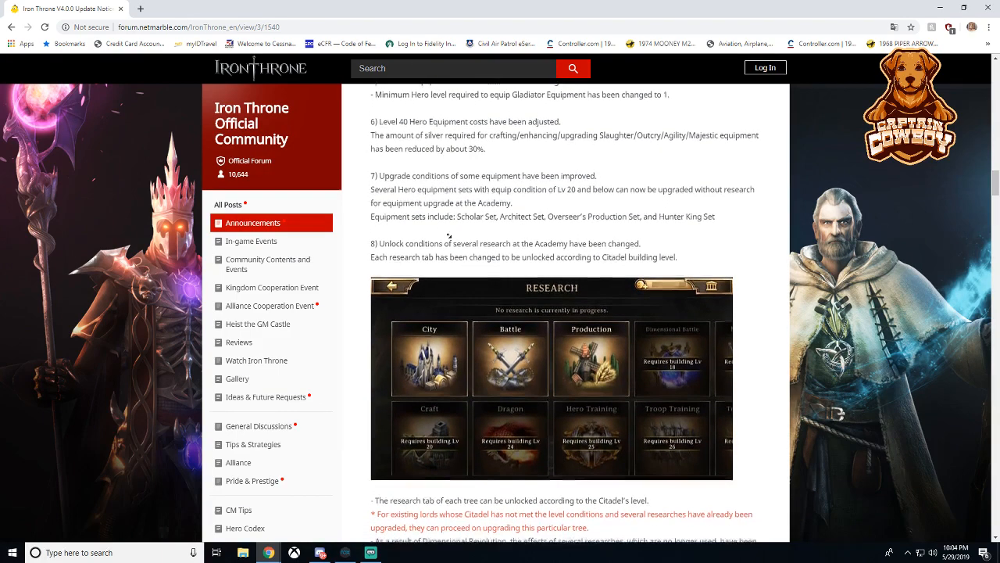
pyautogui.scroll(-3)
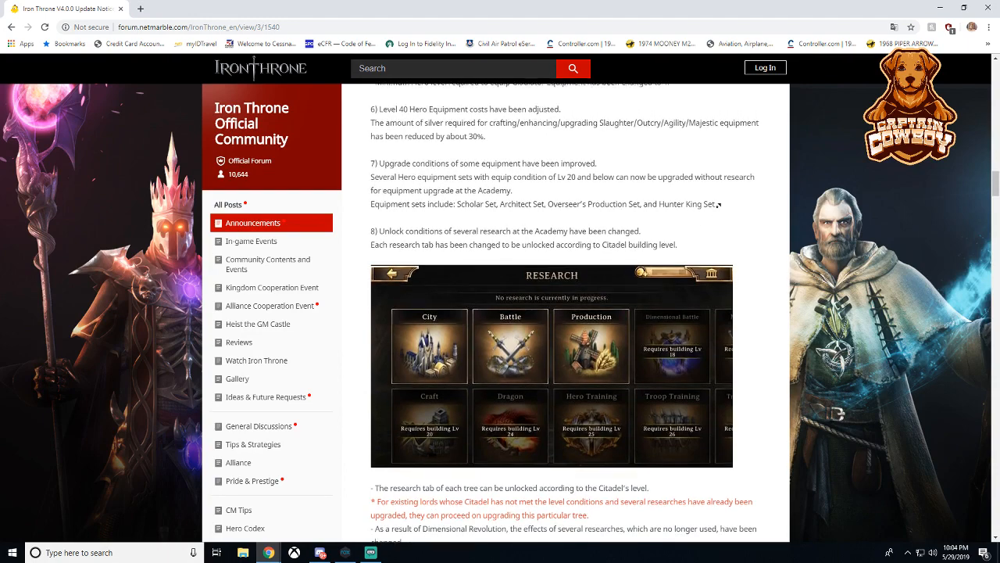
pyautogui.scroll(-3)
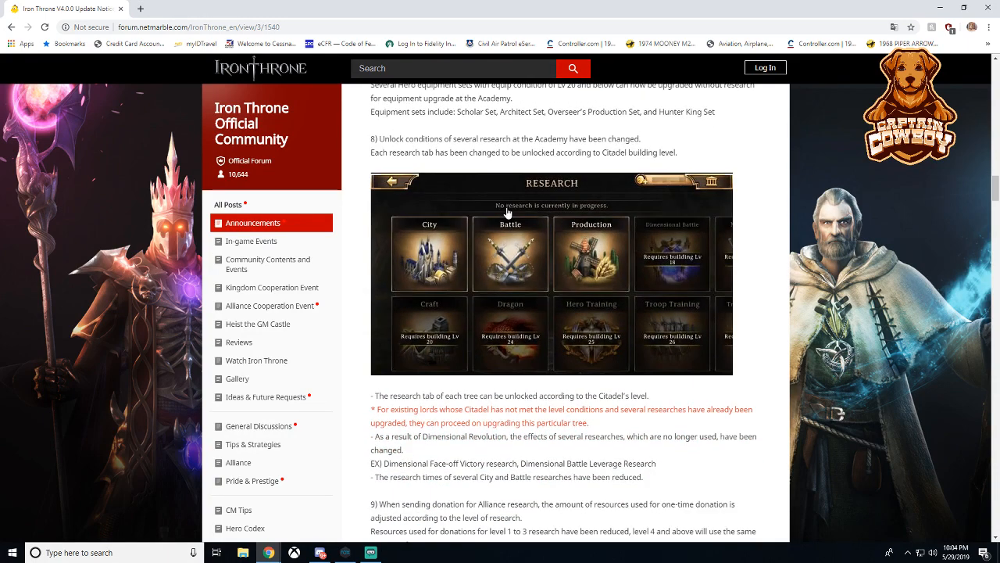
# - Scroll down through the Other Improvements items of the Part 2 notice
pyautogui.scroll(-3)
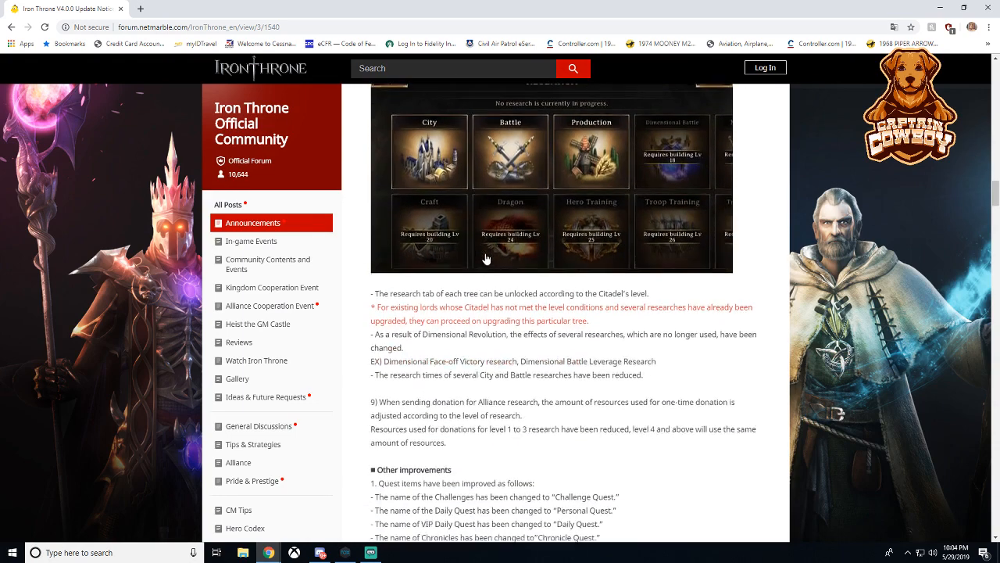
pyautogui.scroll(-3)
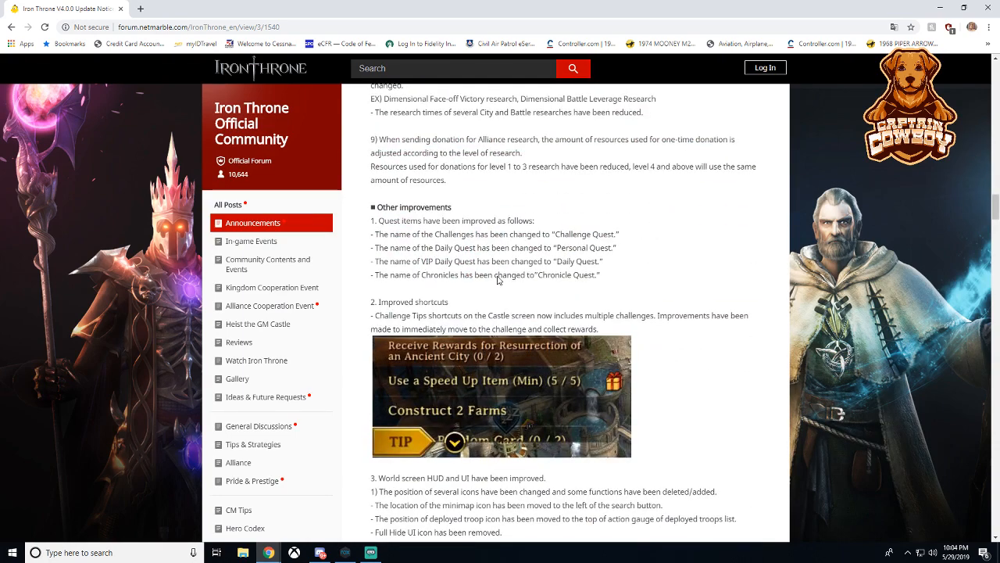
pyautogui.scroll(-3)
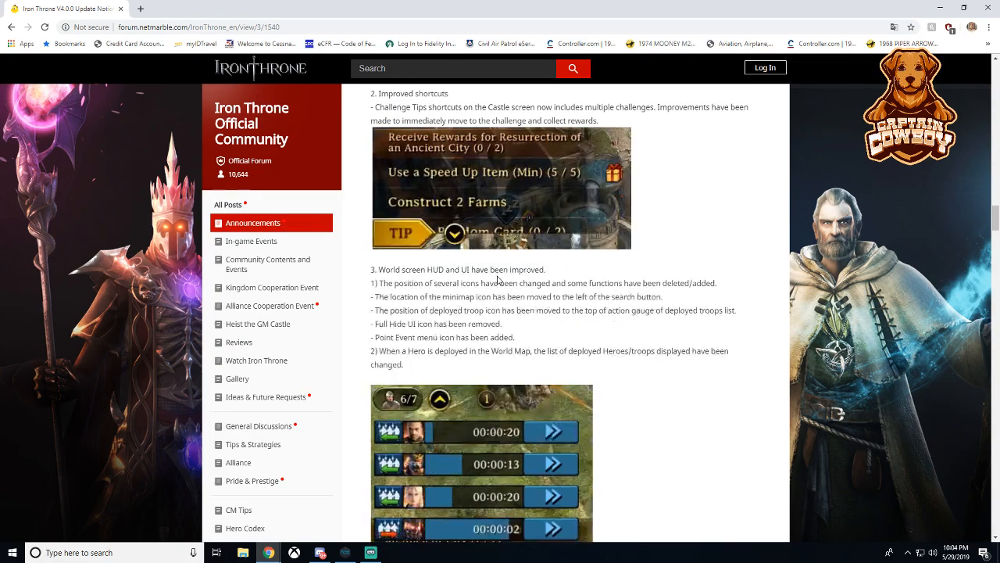
pyautogui.scroll(-3)
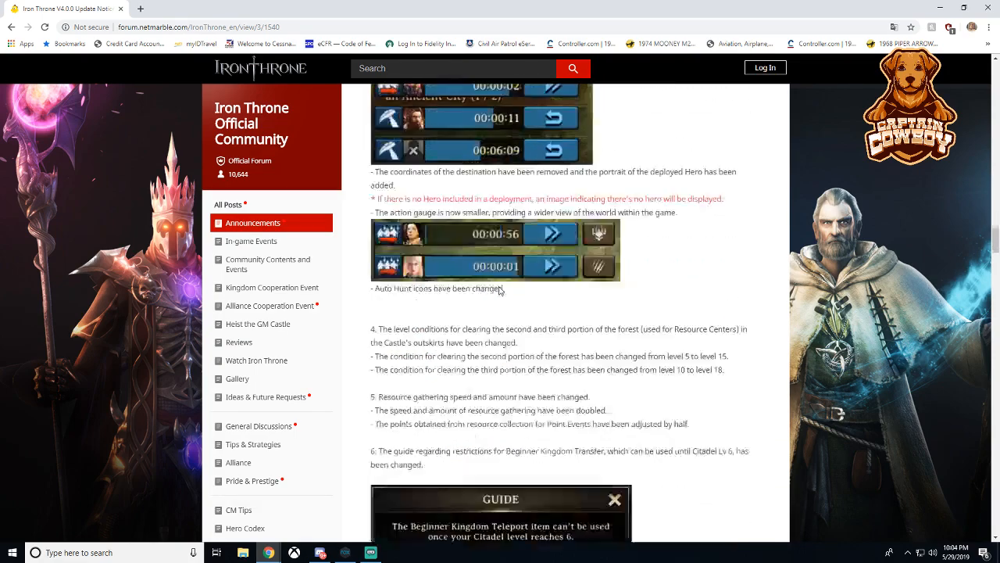
pyautogui.scroll(-3)
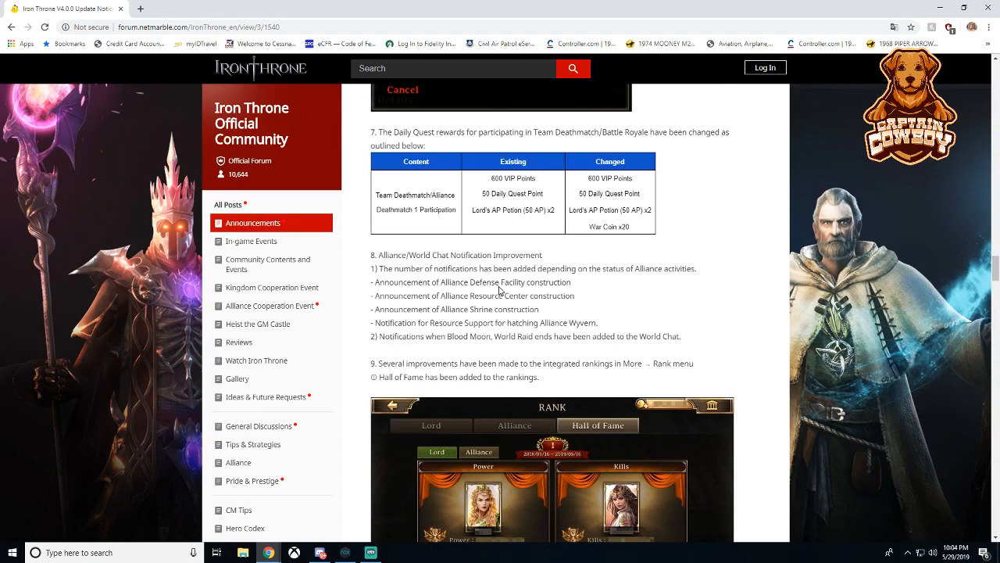
pyautogui.scroll(-3)
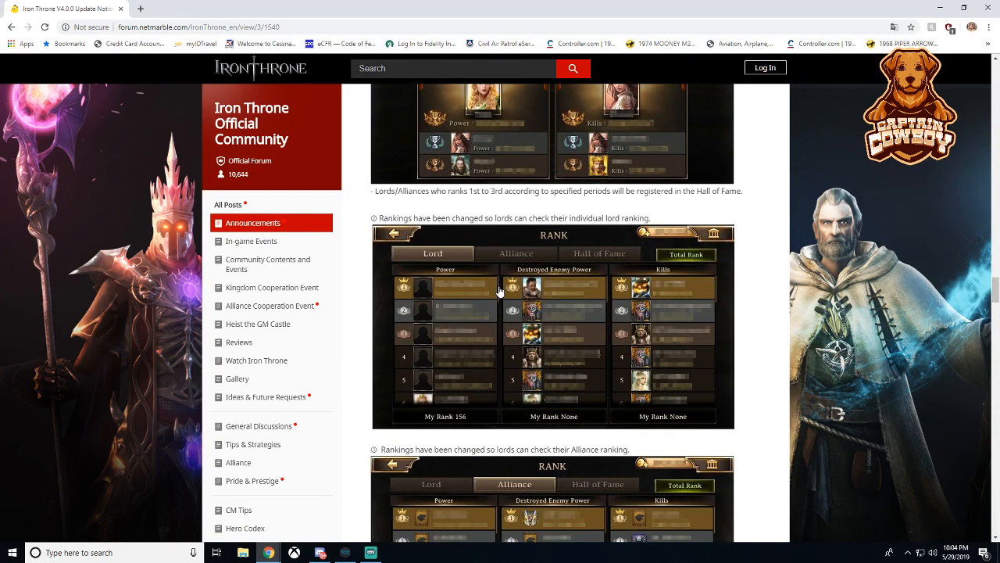
pyautogui.scroll(-3)
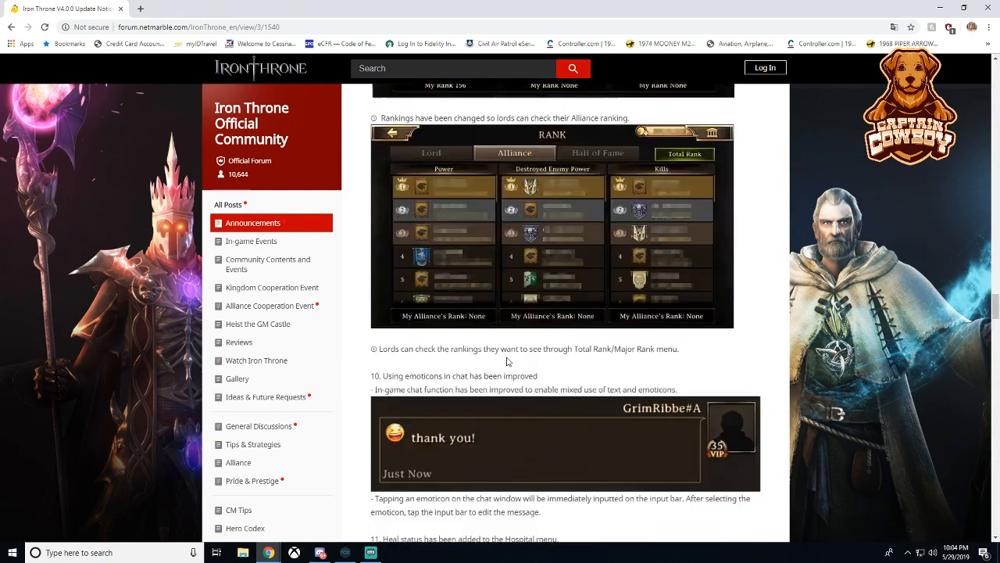
pyautogui.scroll(-3)
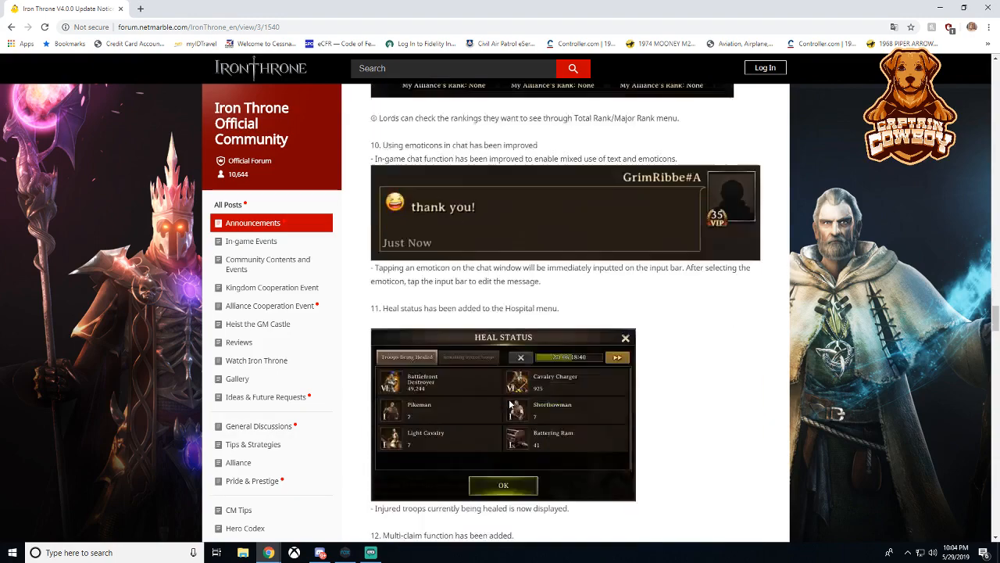
pyautogui.scroll(-3)
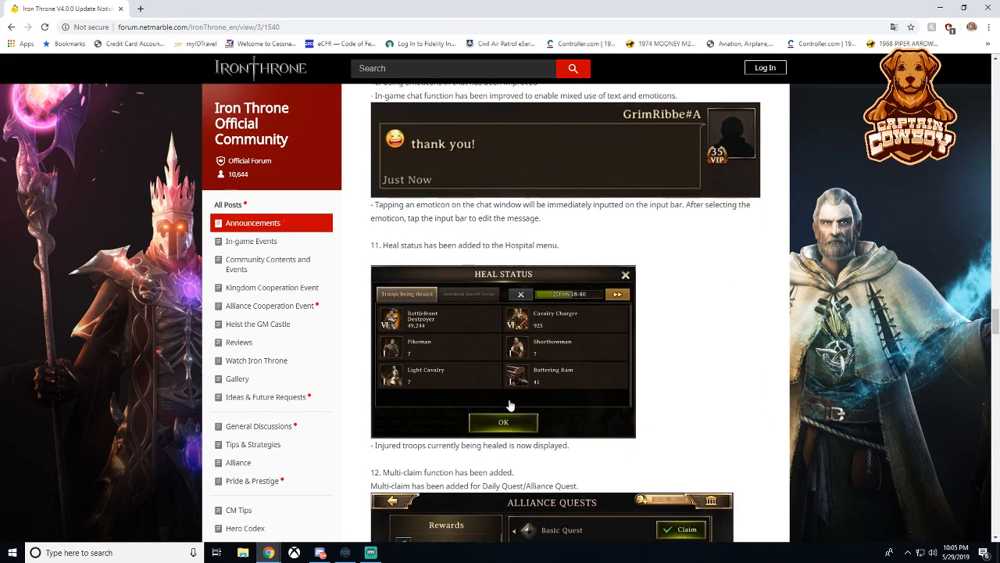
pyautogui.scroll(-3)
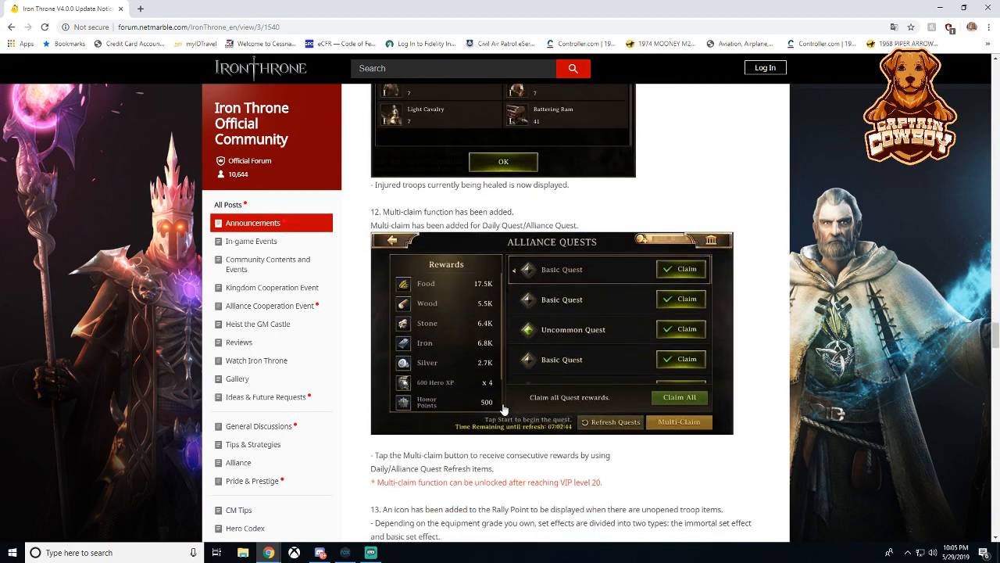
pyautogui.scroll(-3)
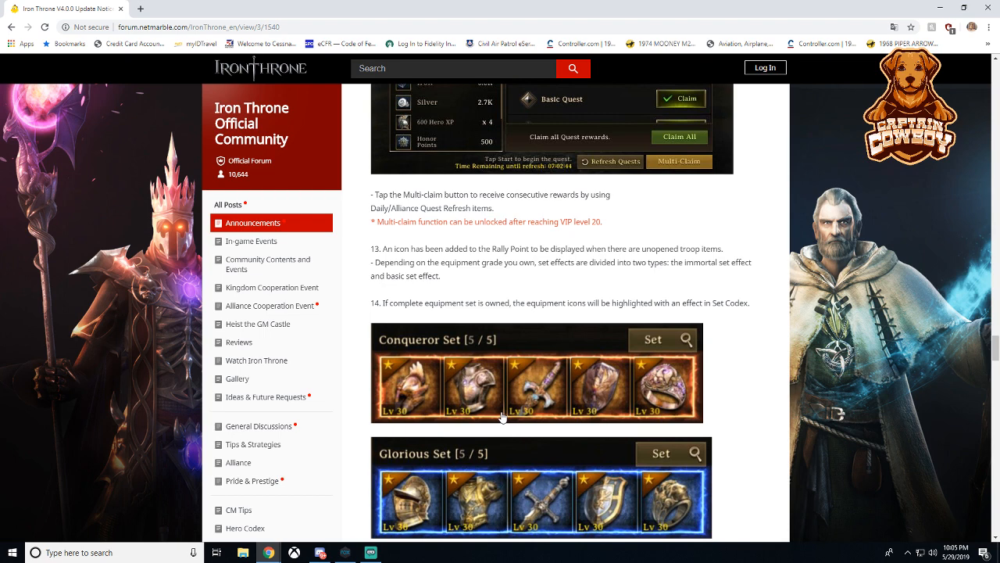
pyautogui.moveTo(456, 350)
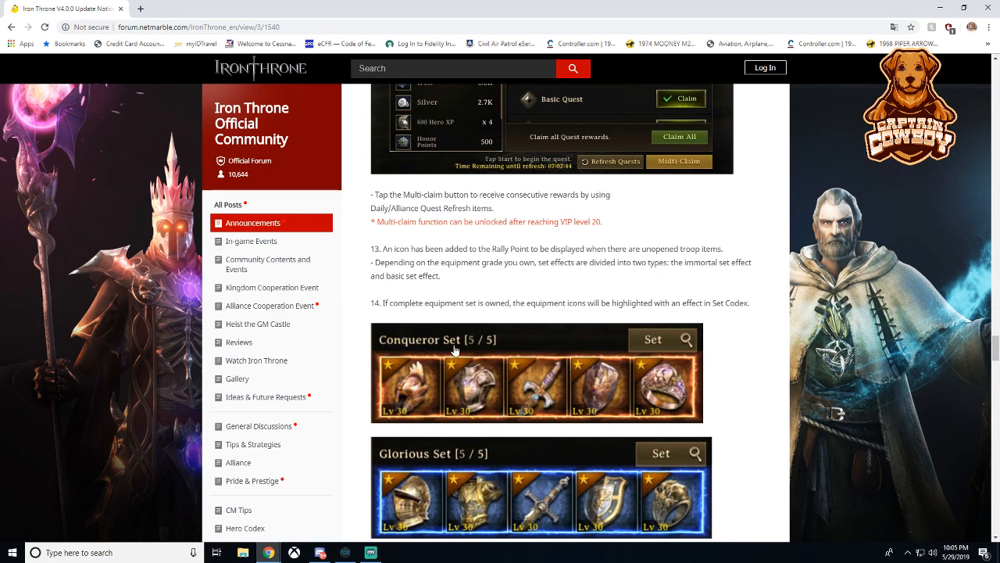
# - Reach the closing message near 'Go back to PART 1', then return to item 29's VIP troop-size table
pyautogui.scroll(-3)
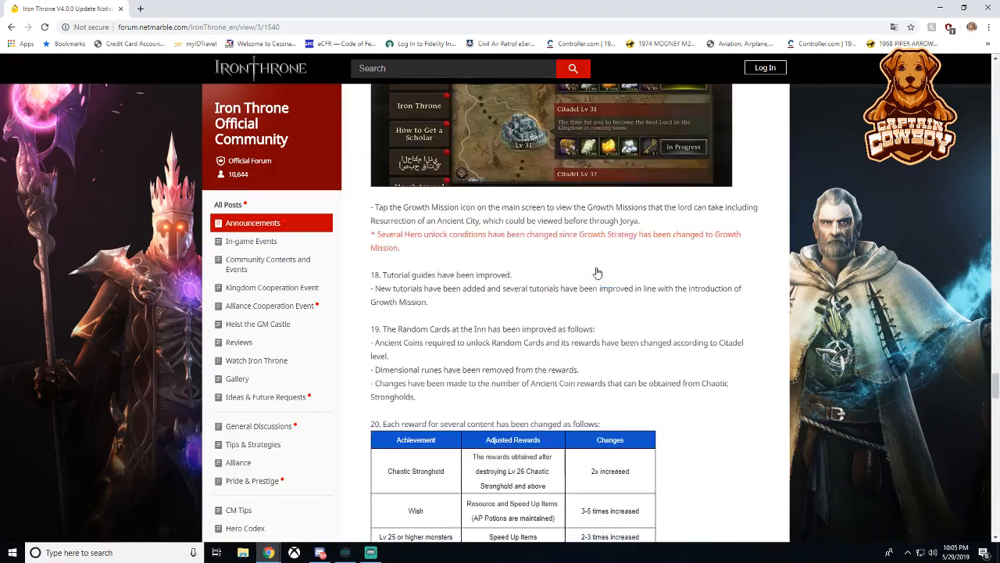
pyautogui.scroll(-3)
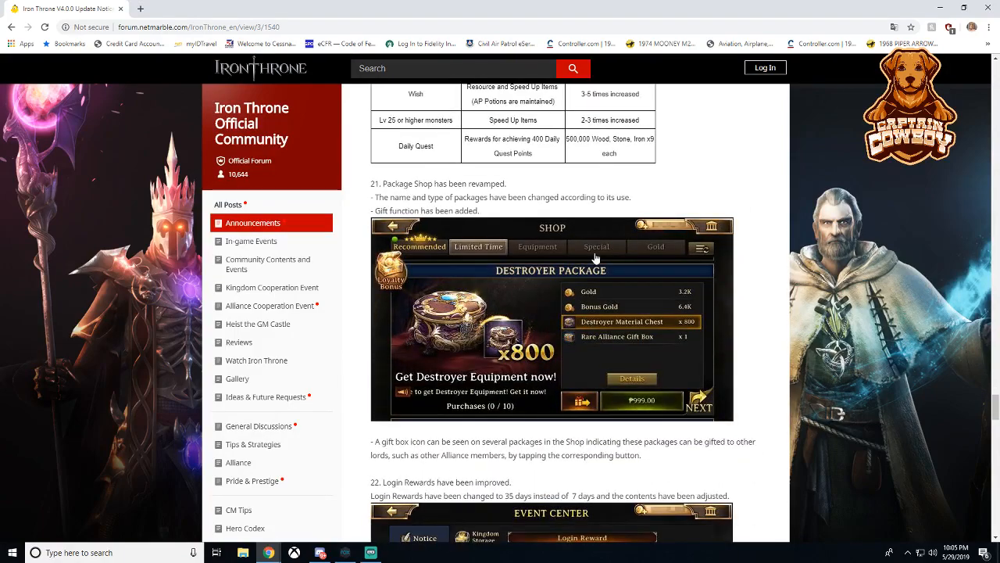
pyautogui.scroll(-3)
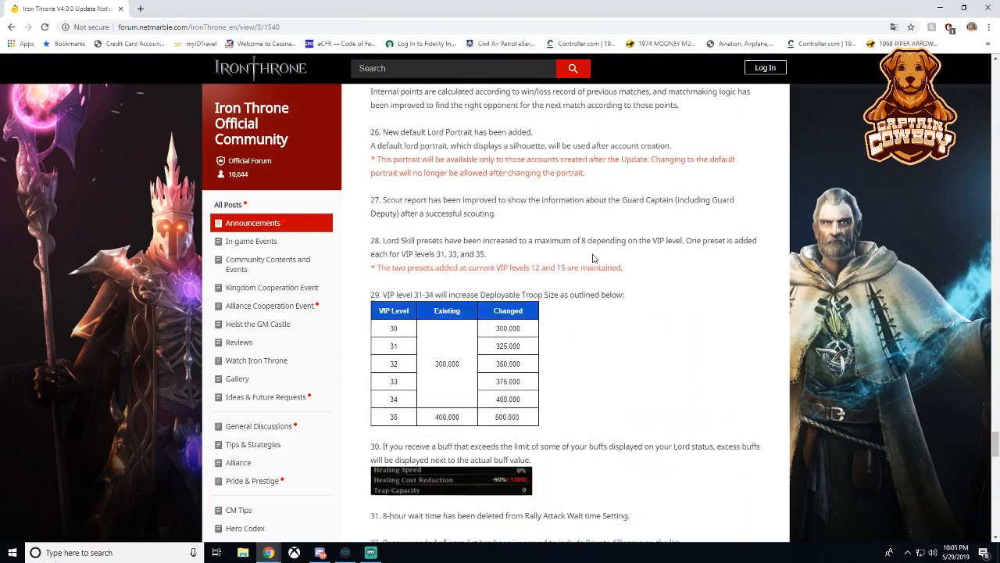
pyautogui.scroll(-3)
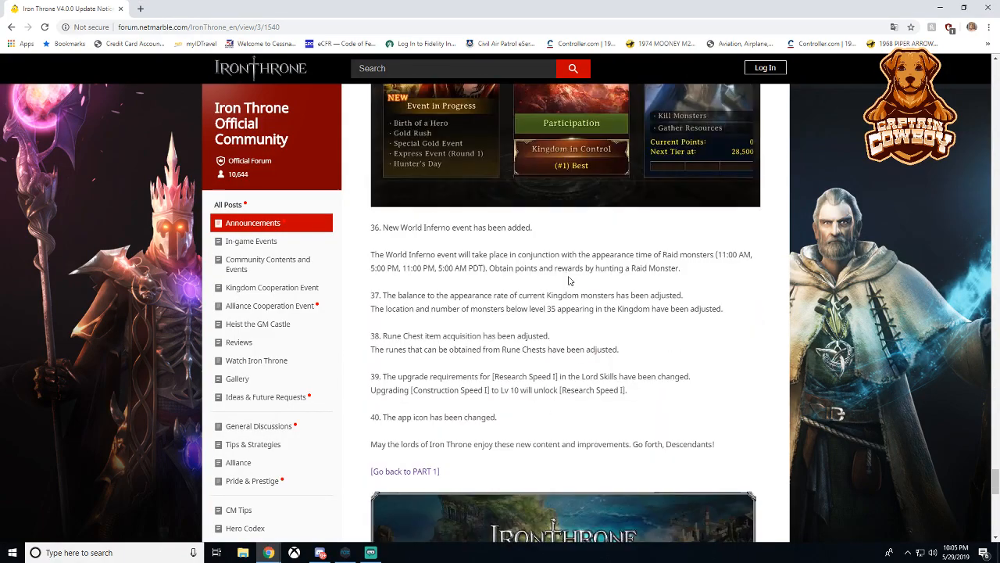
pyautogui.scroll(3)
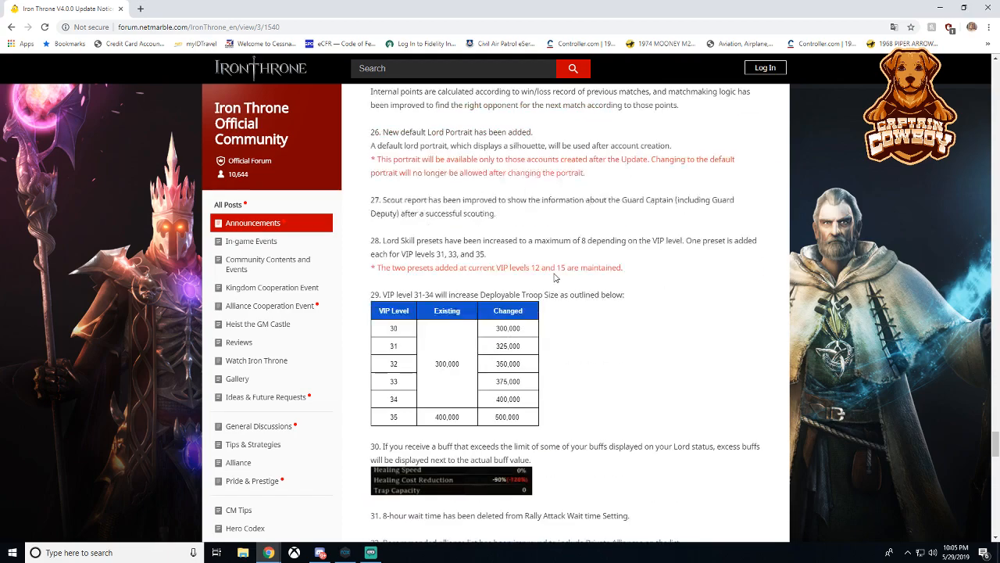